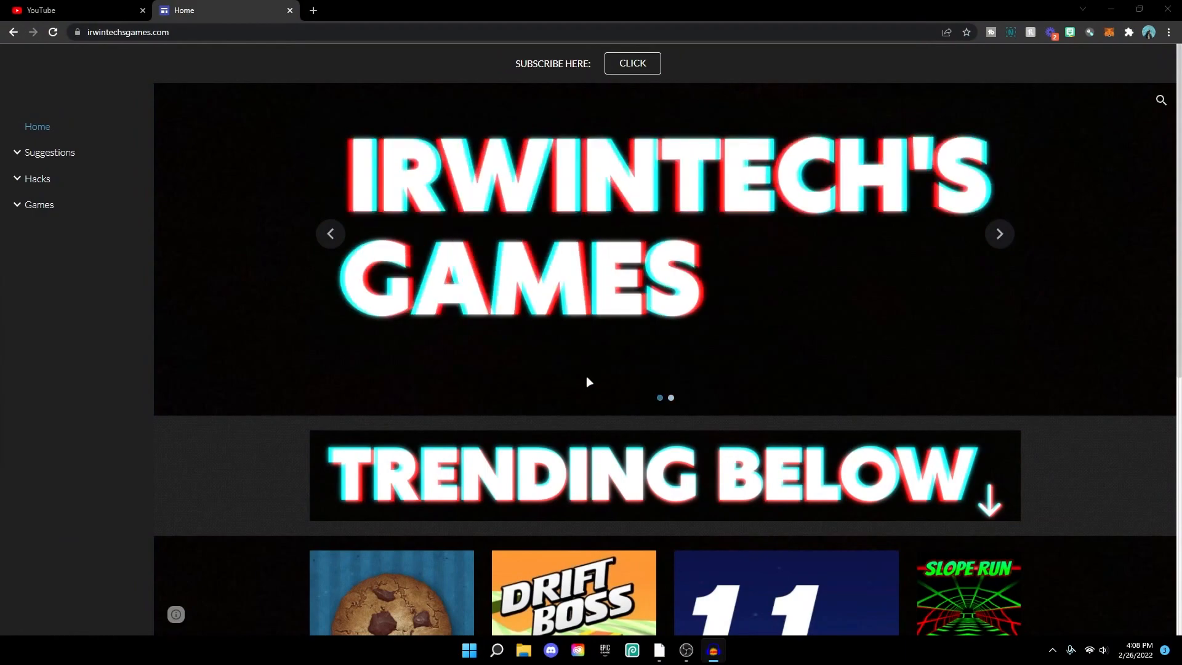
Scroll the homepage past Trending Below to the Latest Hacks videos and thank-you footer
{"action": "left_click", "coordinate": [1000, 234]}
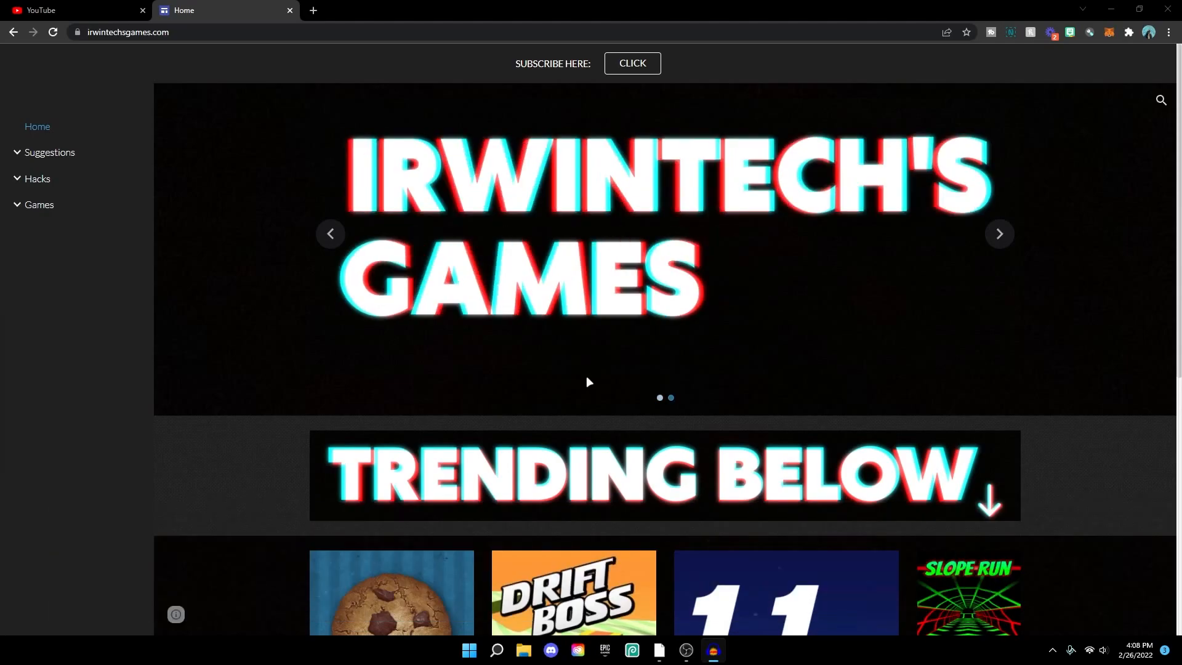
{"action": "left_click", "coordinate": [1000, 234]}
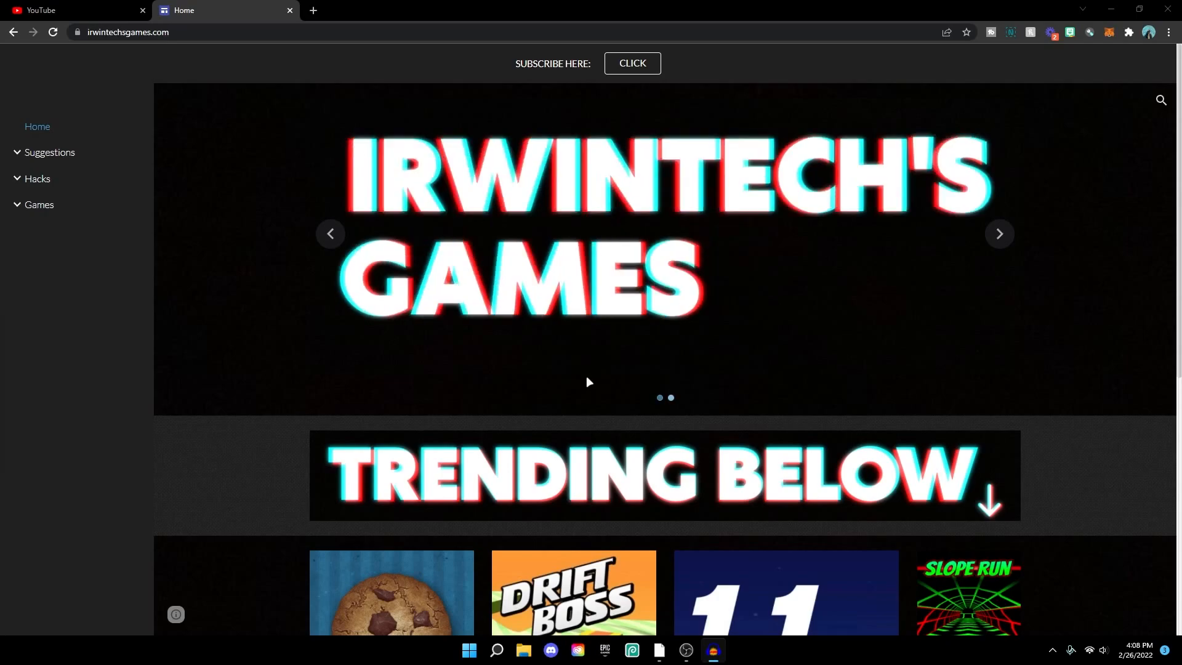
{"action": "left_click", "coordinate": [1000, 234]}
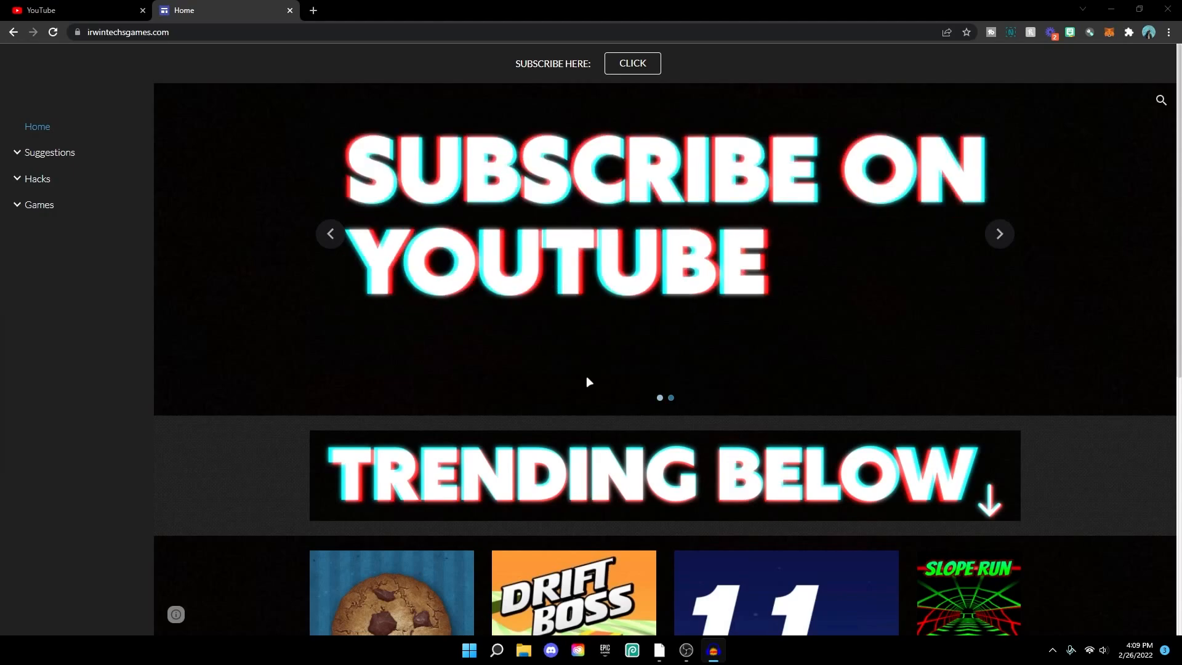
{"action": "mouse_move", "coordinate": [594, 375]}
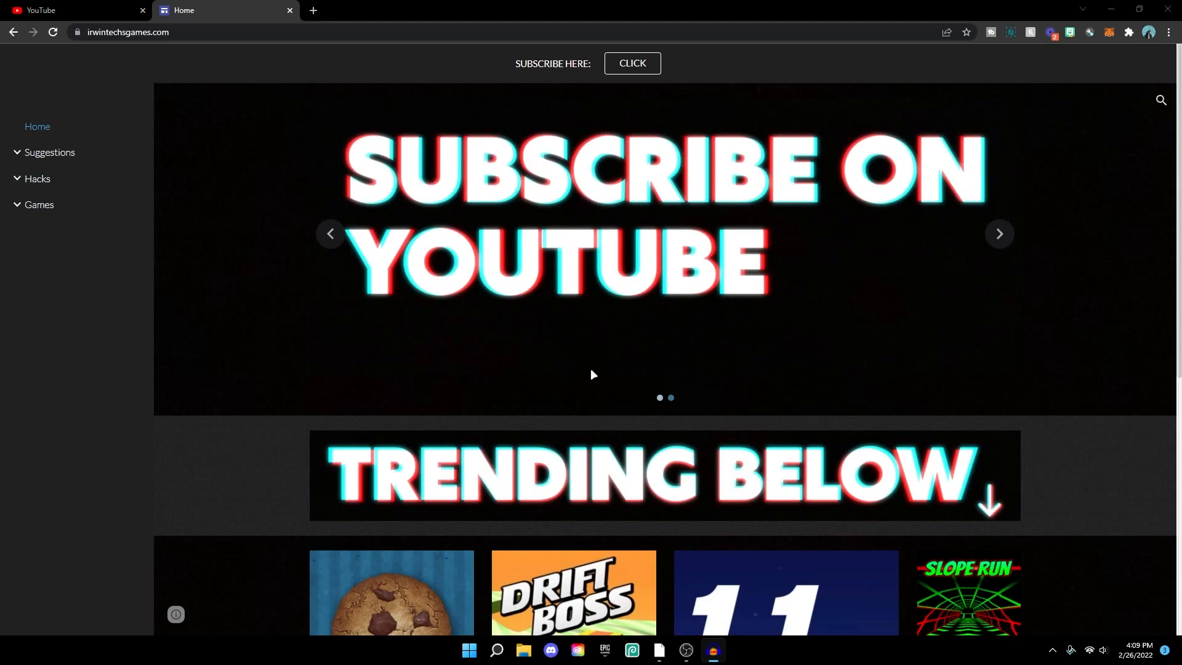
{"action": "scroll", "scroll_direction": "down", "scroll_amount": 3}
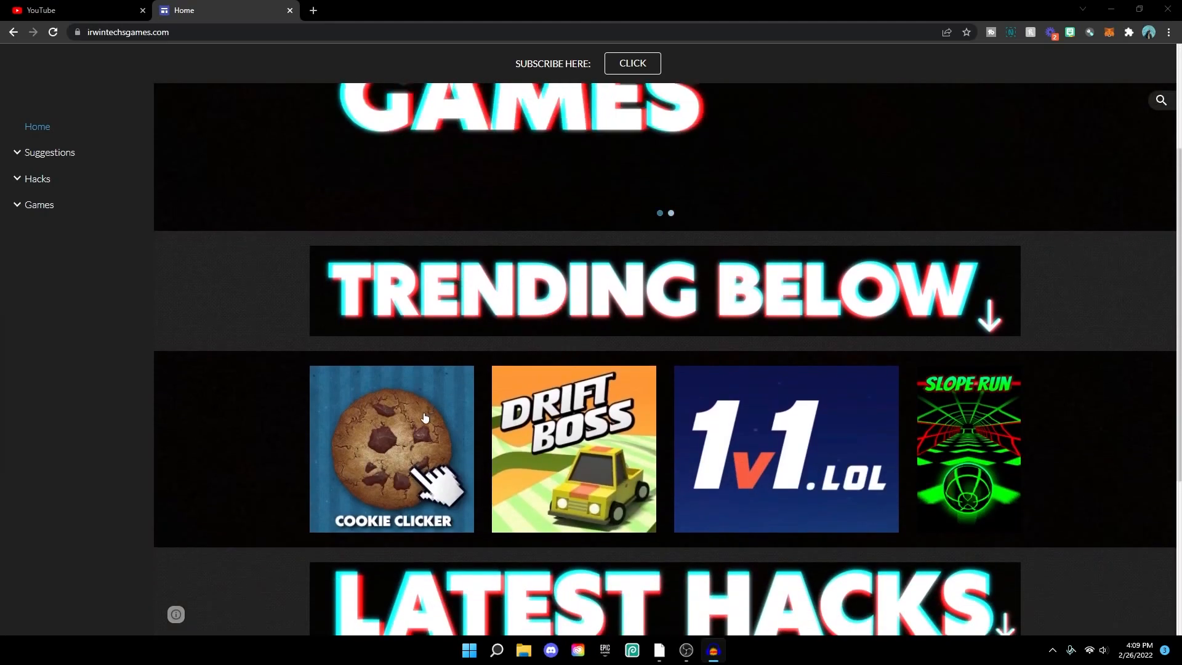
{"action": "mouse_move", "coordinate": [765, 368]}
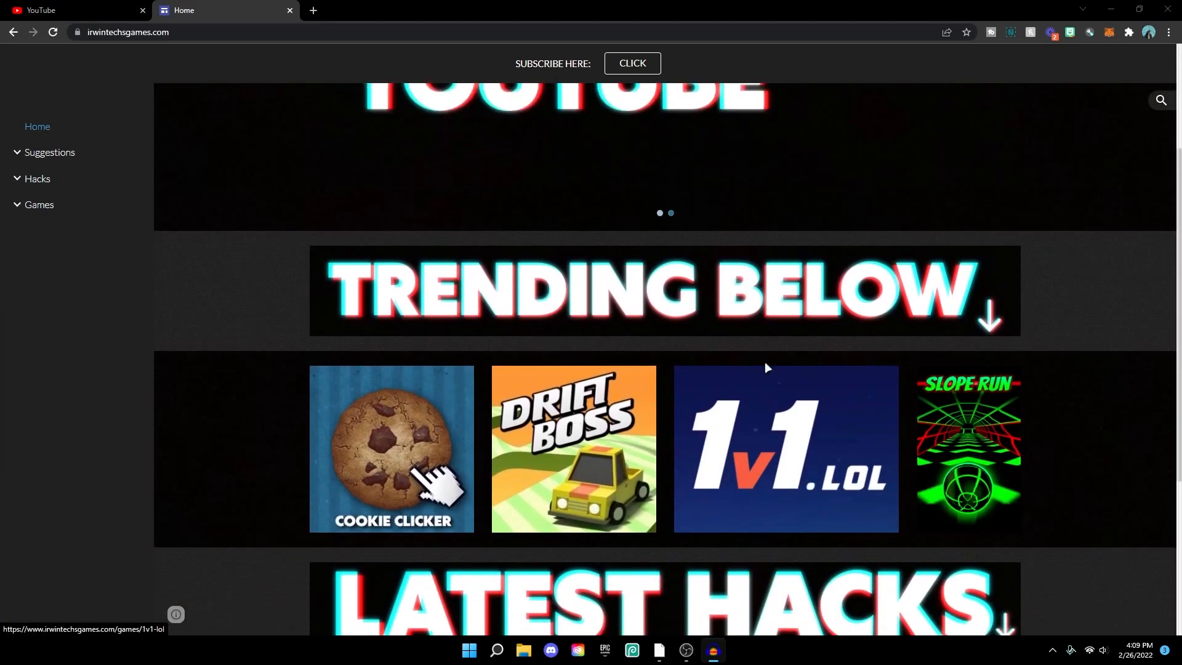
{"action": "mouse_move", "coordinate": [969, 422]}
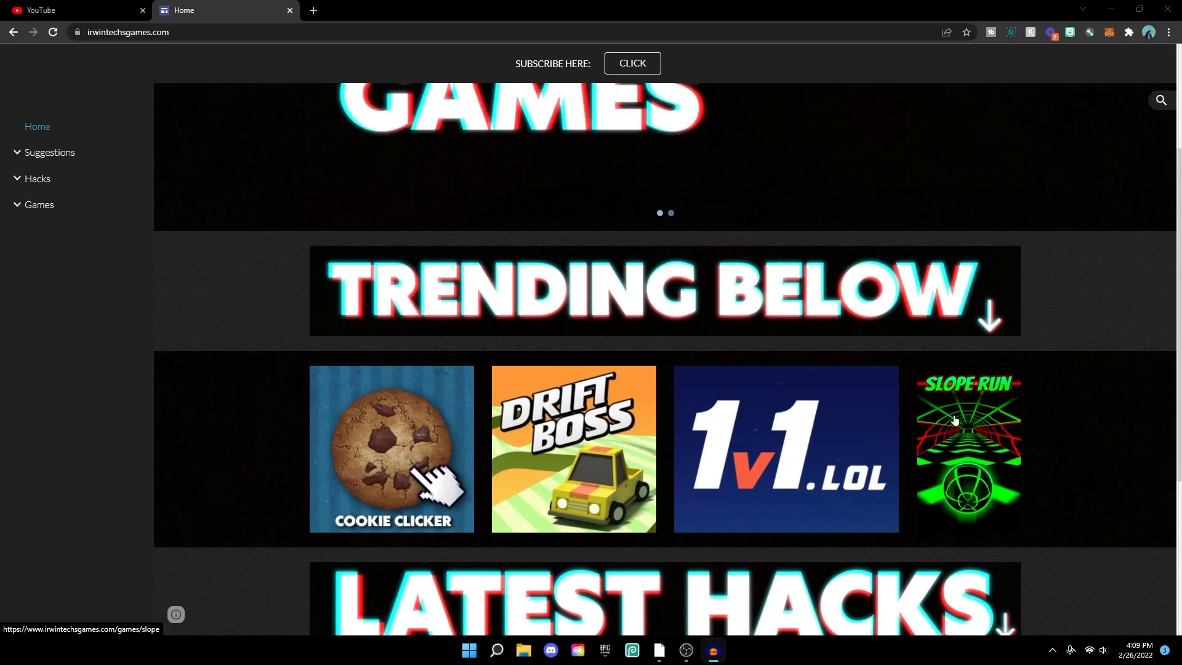
{"action": "mouse_move", "coordinate": [551, 480]}
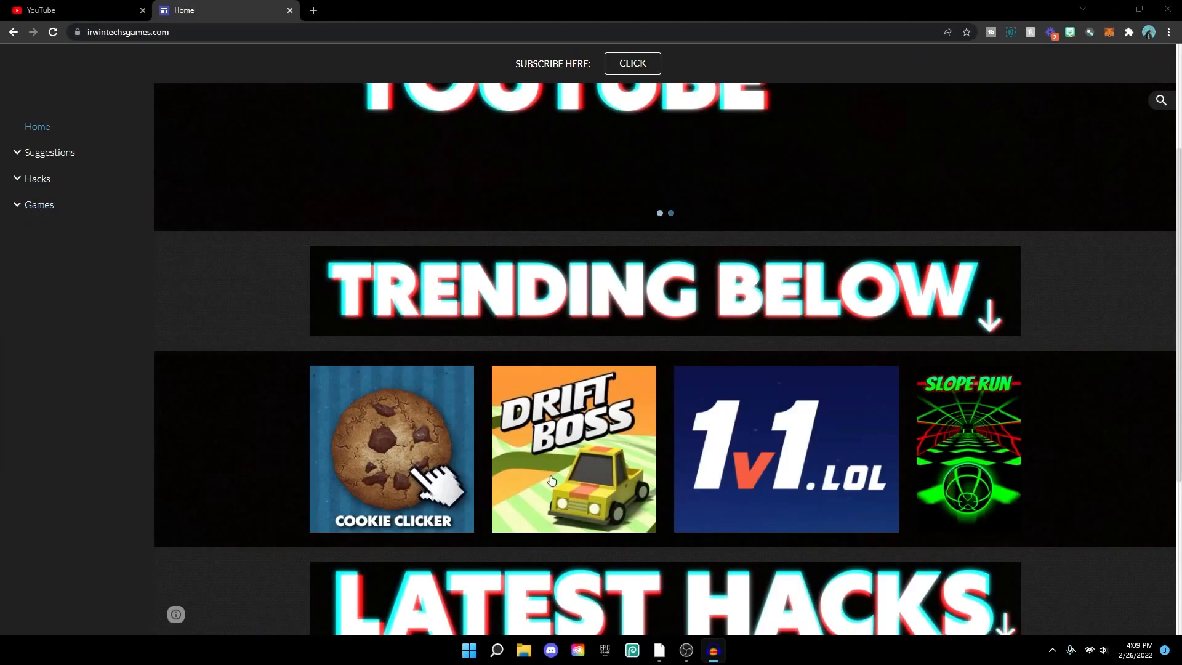
{"action": "scroll", "scroll_direction": "down", "scroll_amount": 3}
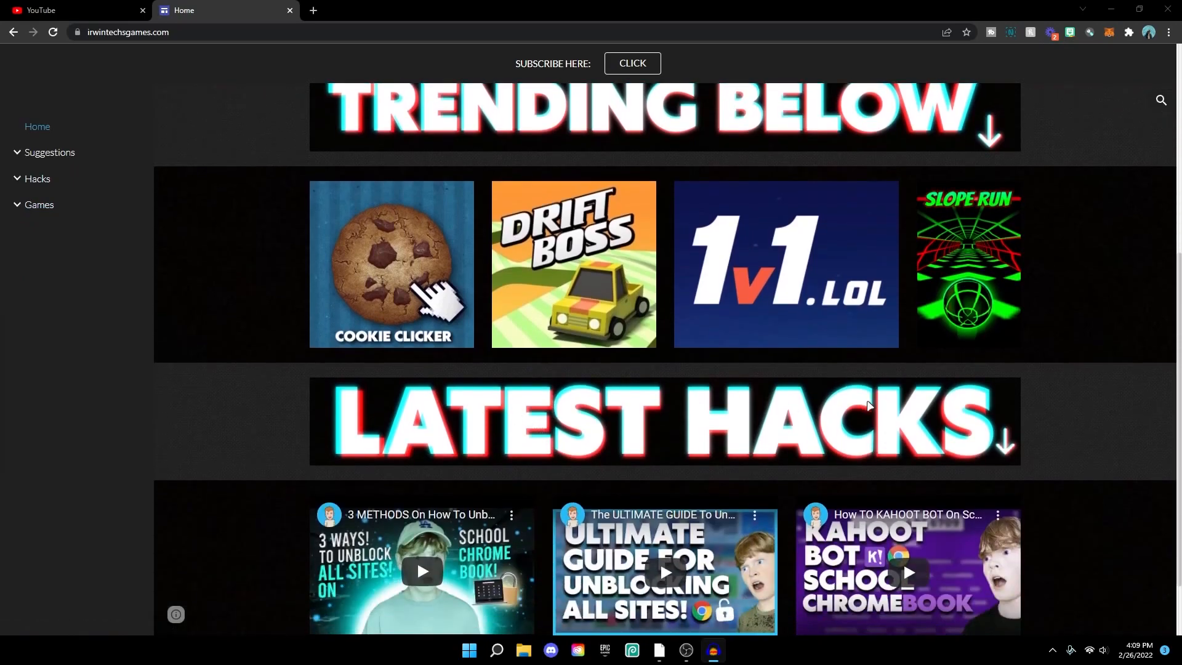
{"action": "scroll", "scroll_direction": "down", "scroll_amount": 3}
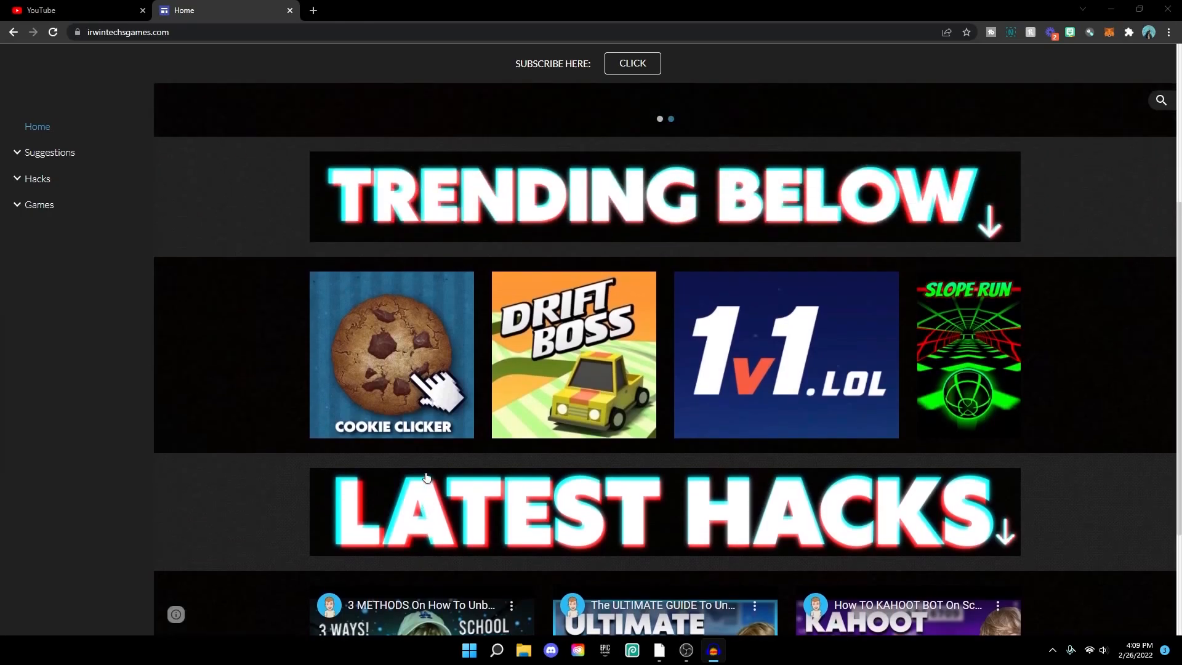
{"action": "scroll", "scroll_direction": "down", "scroll_amount": 3}
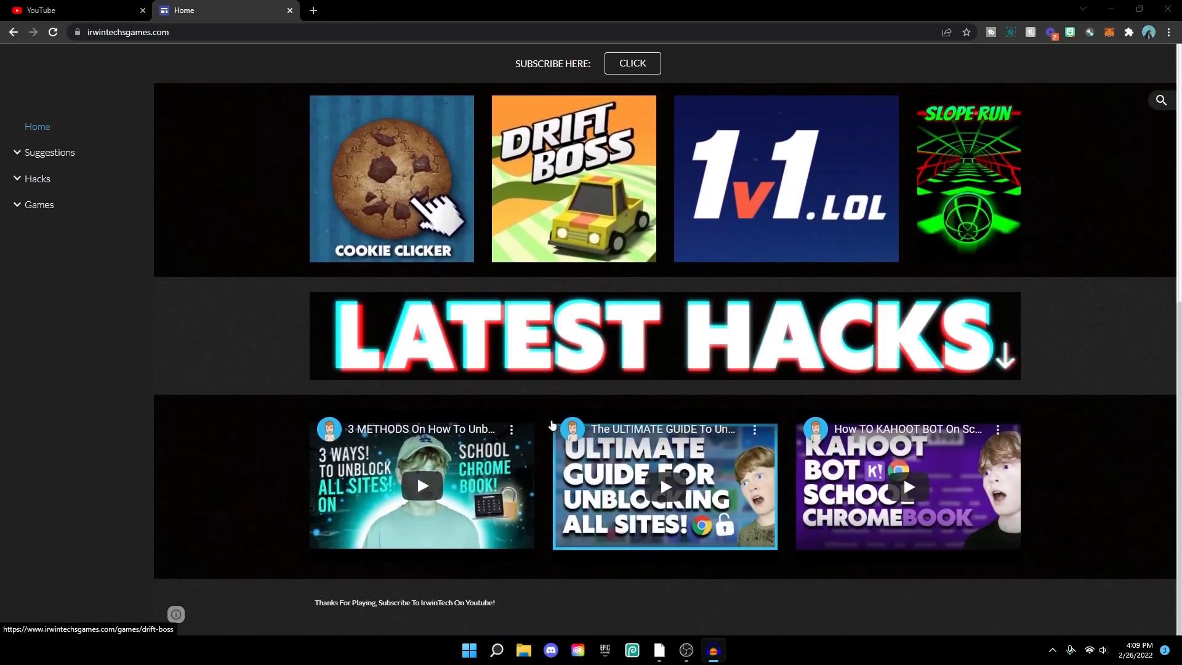
{"action": "mouse_move", "coordinate": [48, 152]}
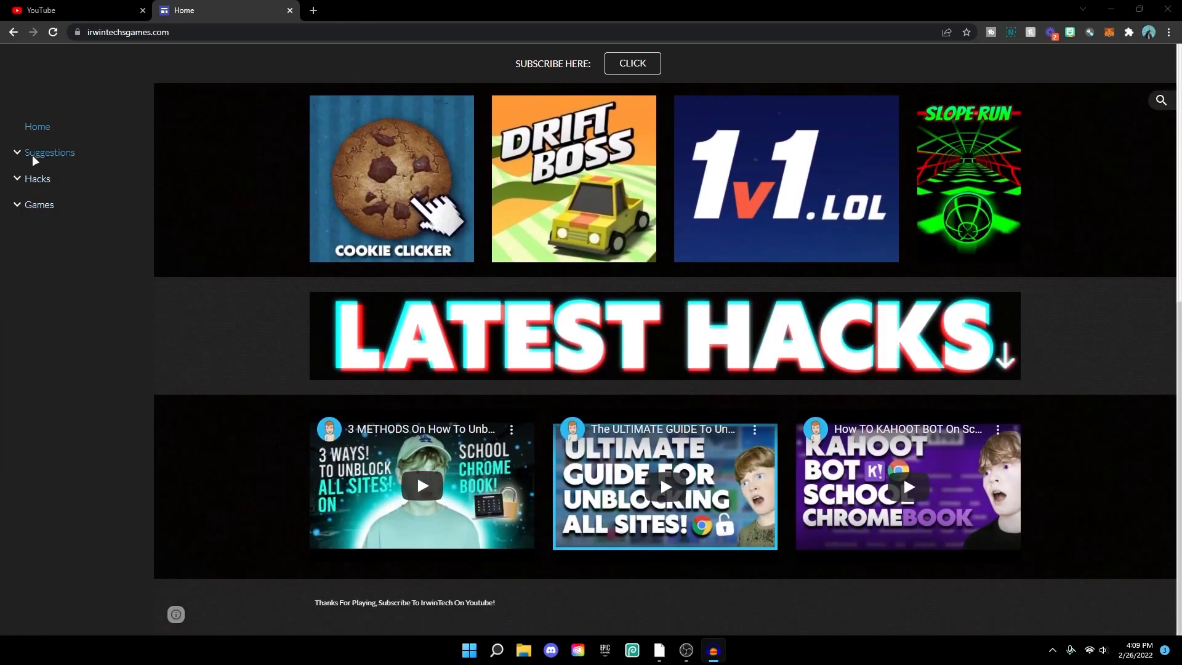
Expand Suggestions and view the Submit A Request page with its Google Form
{"action": "left_click", "coordinate": [50, 152]}
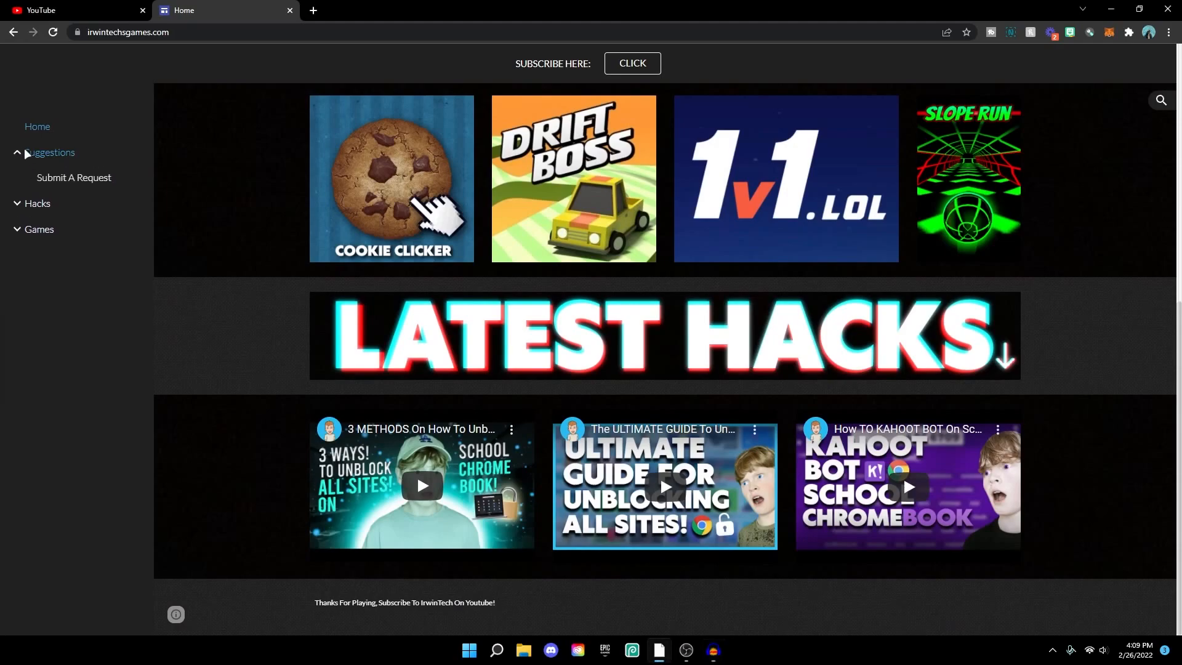
{"action": "left_click", "coordinate": [74, 177]}
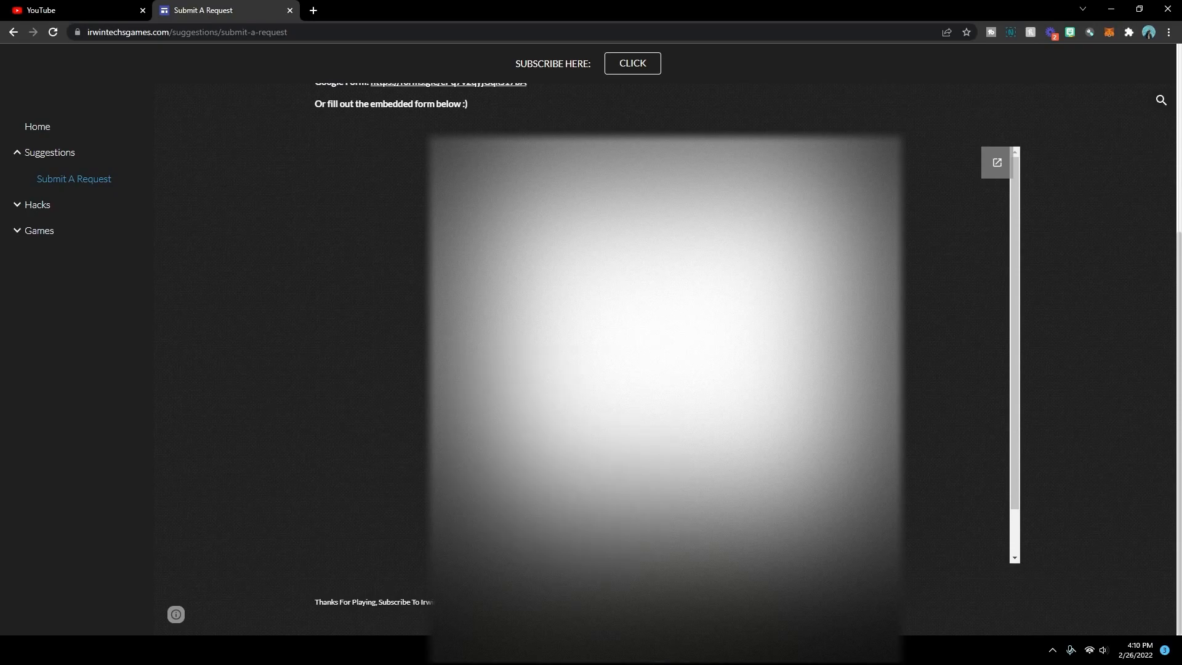
{"action": "scroll", "scroll_direction": "up", "scroll_amount": 3}
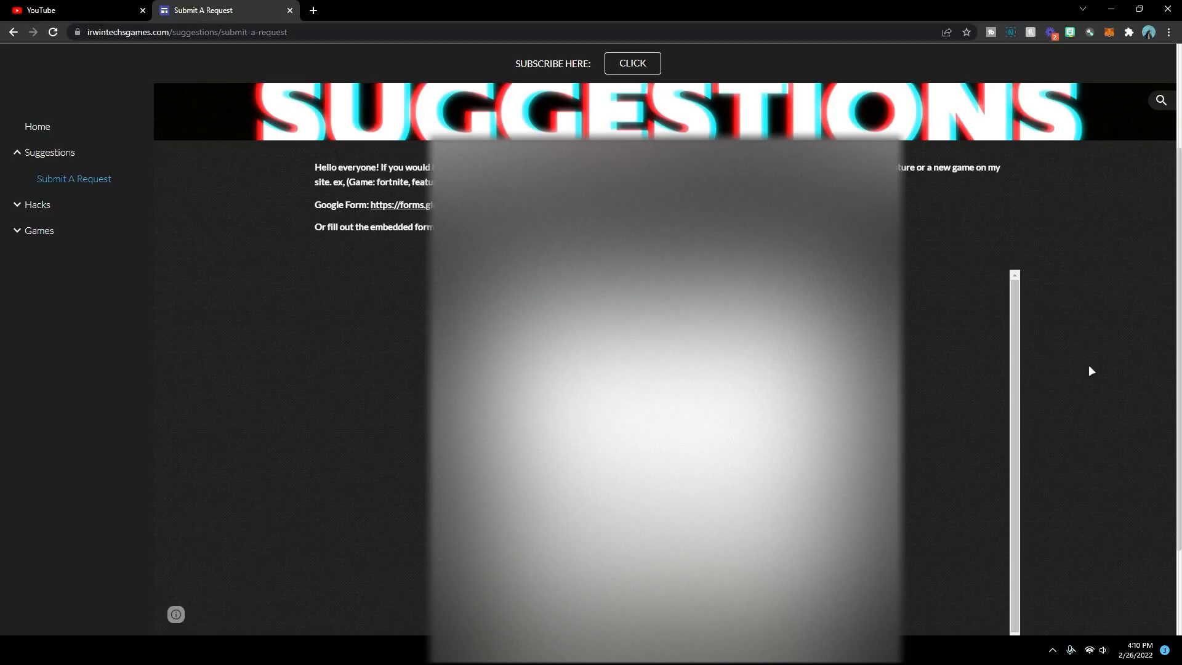
{"action": "mouse_move", "coordinate": [37, 209]}
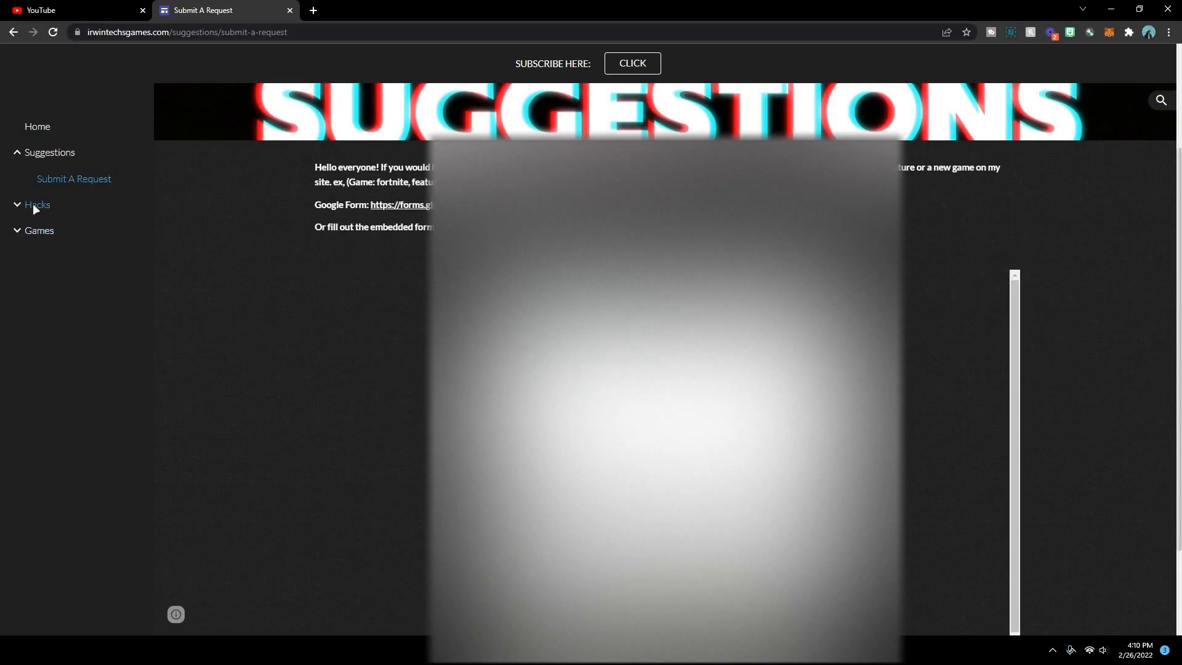
Expand Hacks and view the Kahoot Botter page's setup steps and tutorial video
{"action": "left_click", "coordinate": [37, 204]}
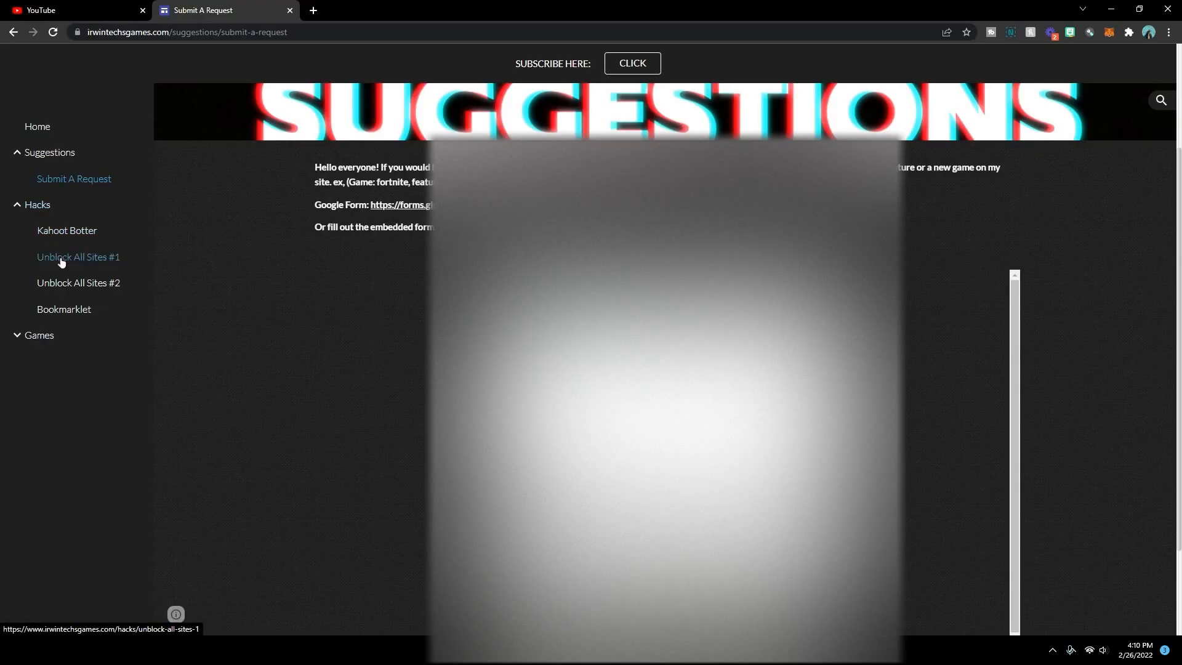
{"action": "mouse_move", "coordinate": [64, 309]}
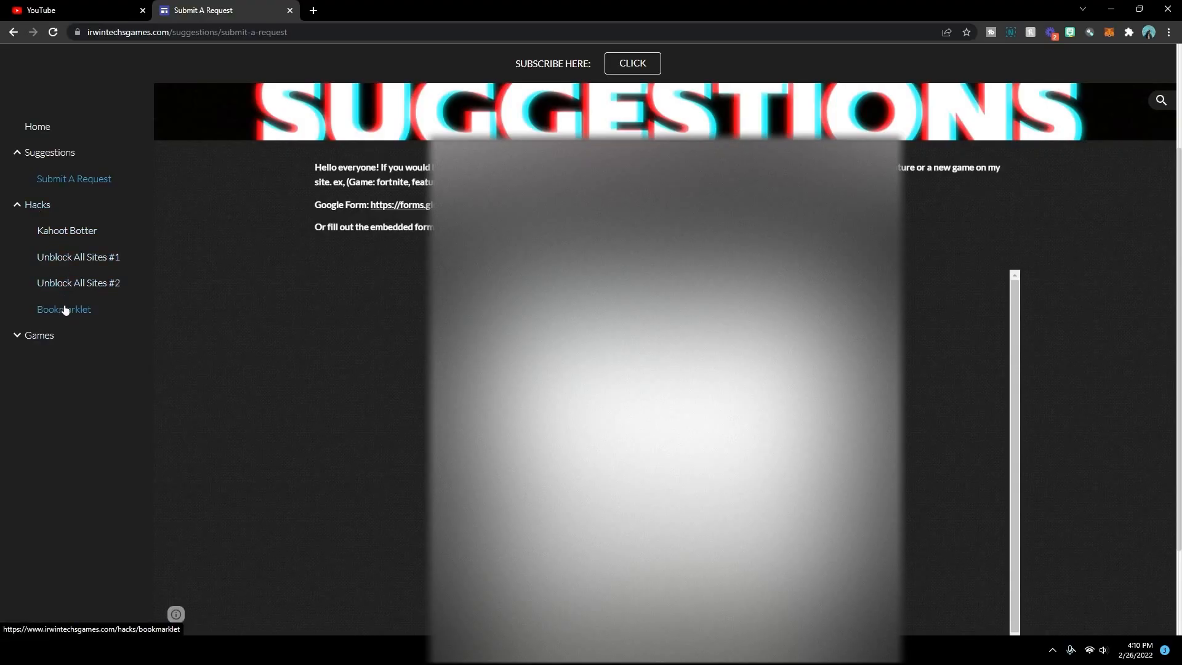
{"action": "mouse_move", "coordinate": [66, 230]}
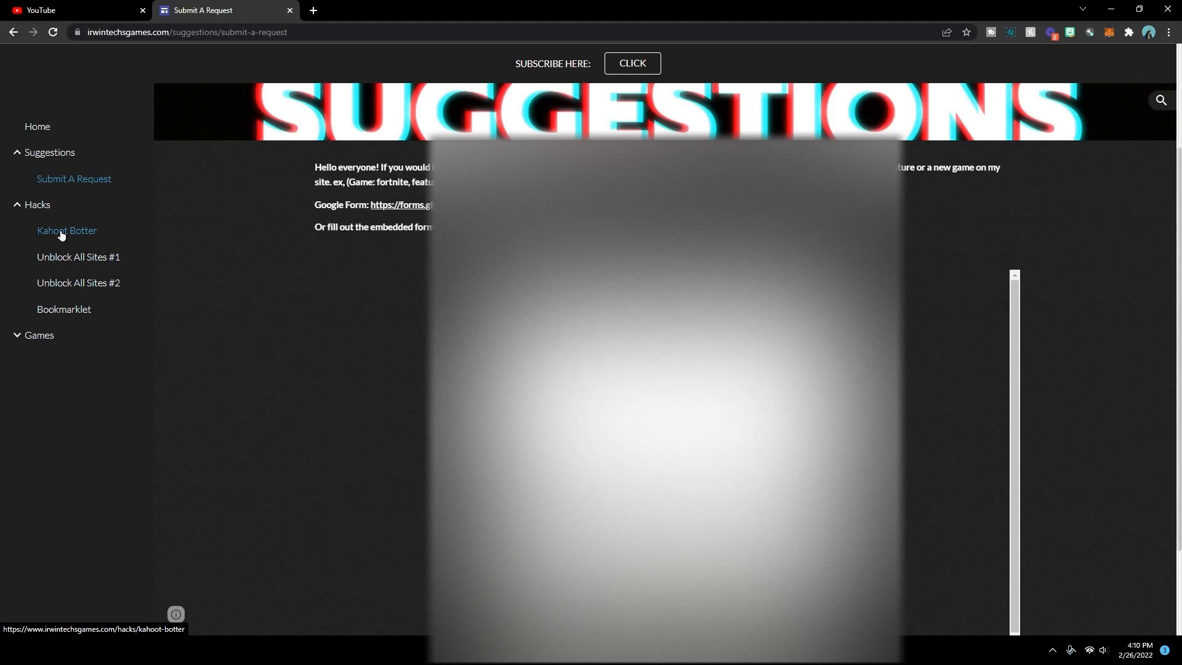
{"action": "left_click", "coordinate": [67, 229]}
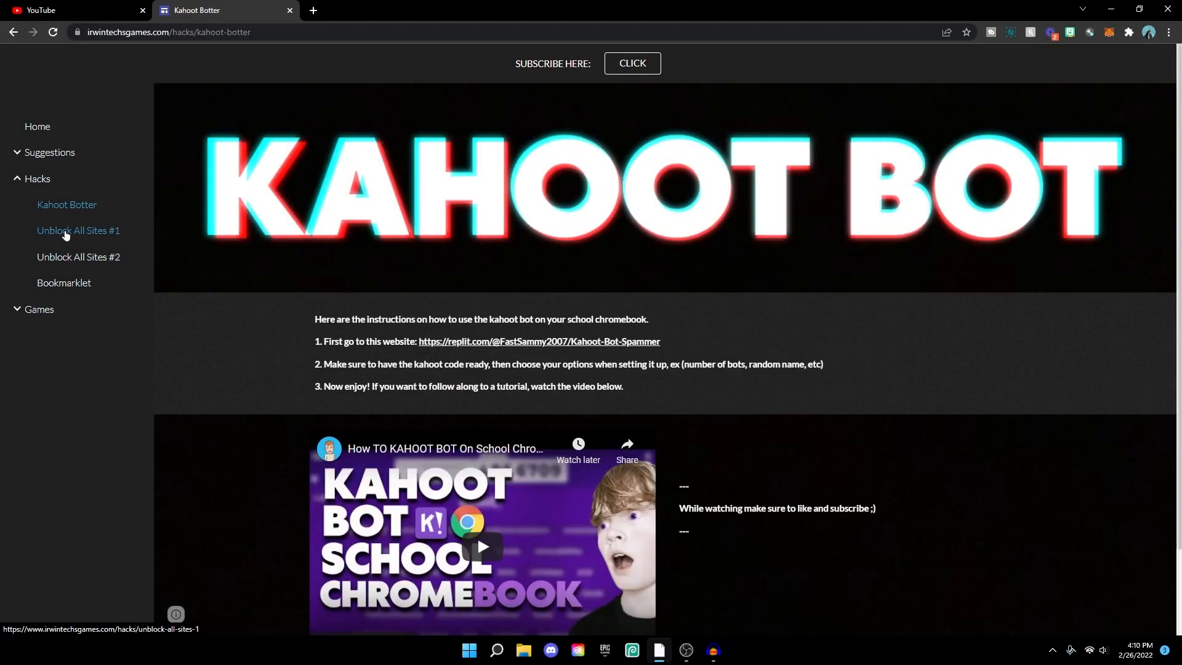
{"action": "mouse_move", "coordinate": [313, 299]}
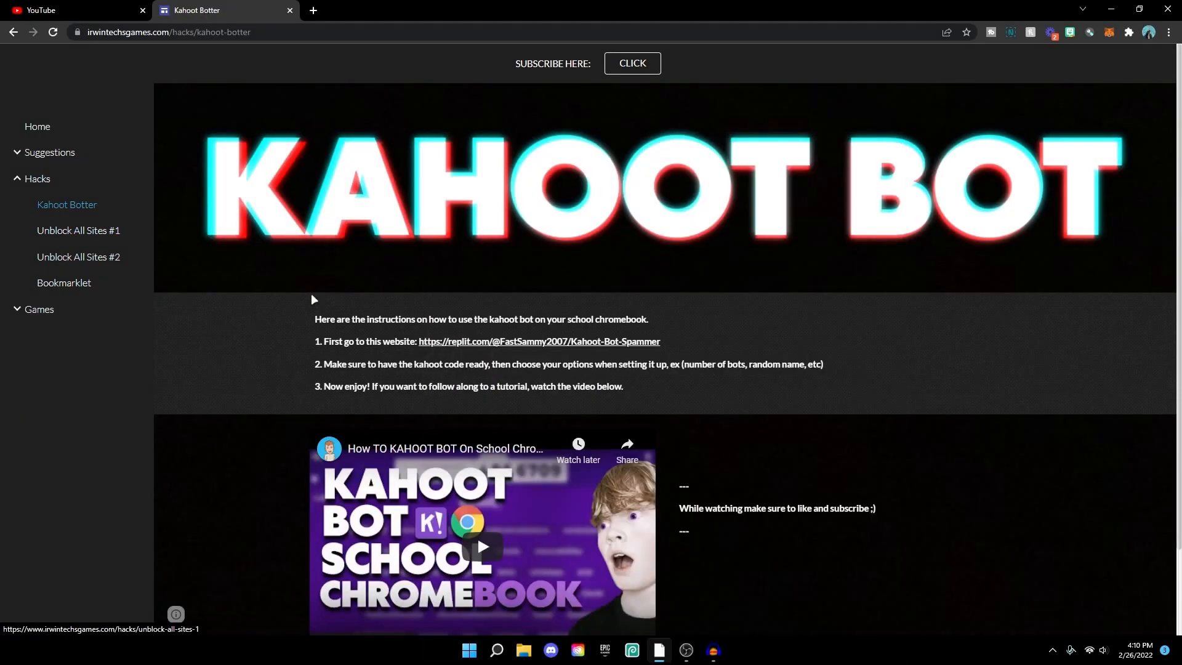
{"action": "mouse_move", "coordinate": [403, 378]}
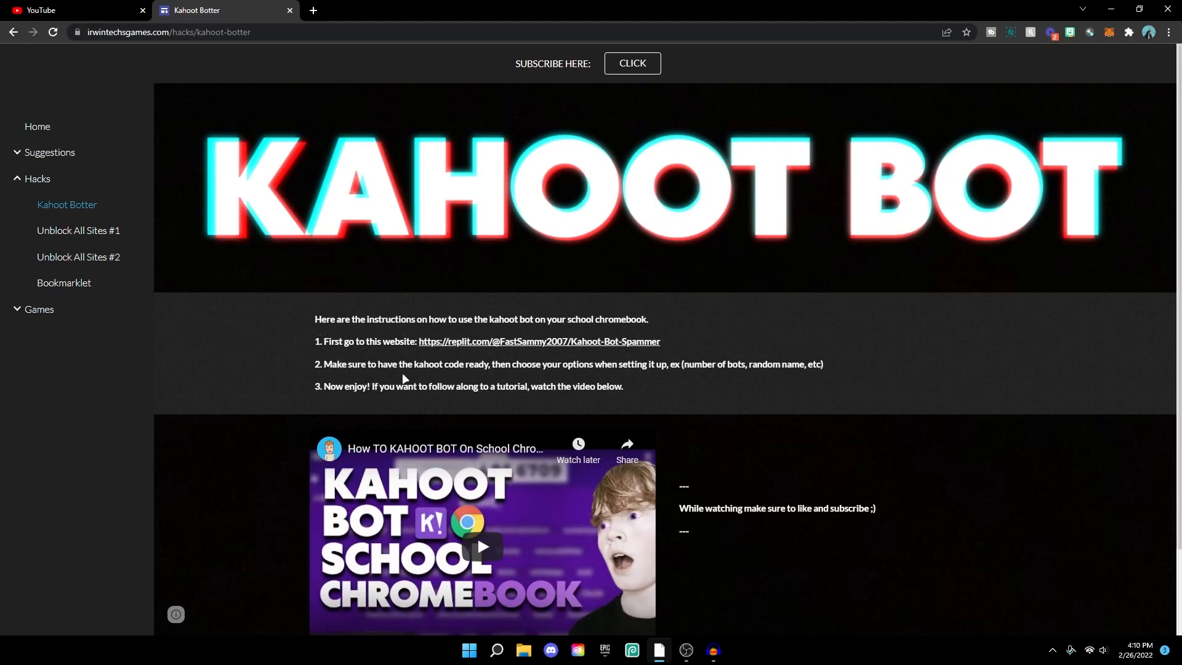
{"action": "scroll", "scroll_direction": "down", "scroll_amount": 3}
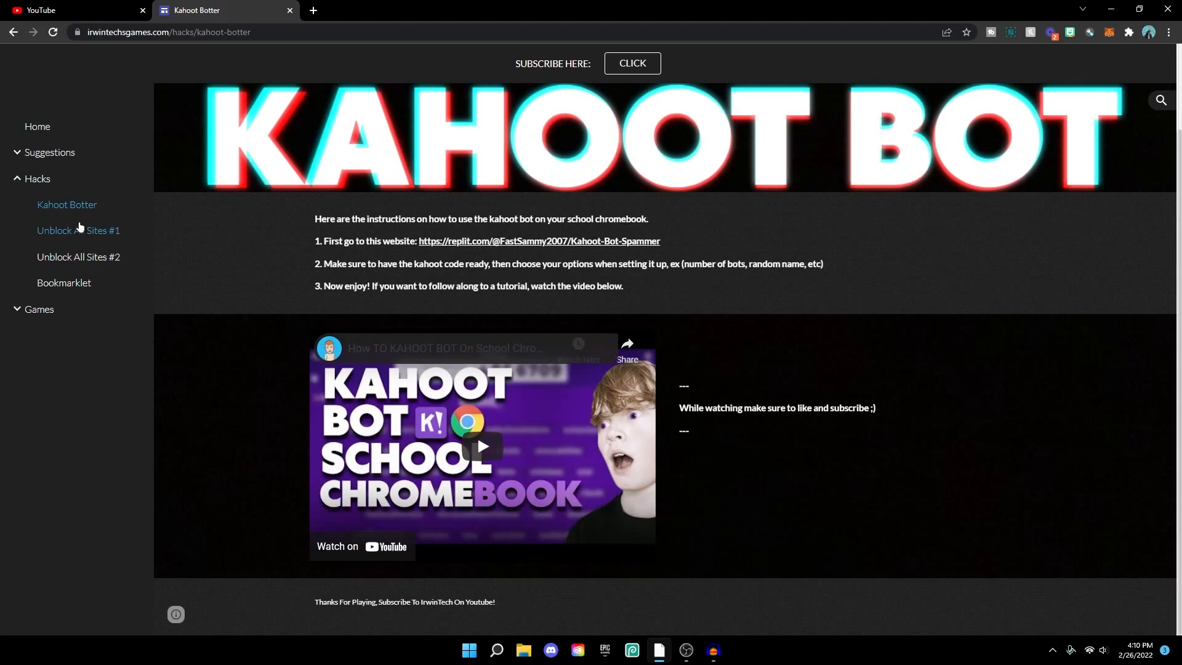
Visit Unblock All Sites #1, then view the Unblock All Sites #2 paid-method steps
{"action": "left_click", "coordinate": [78, 229]}
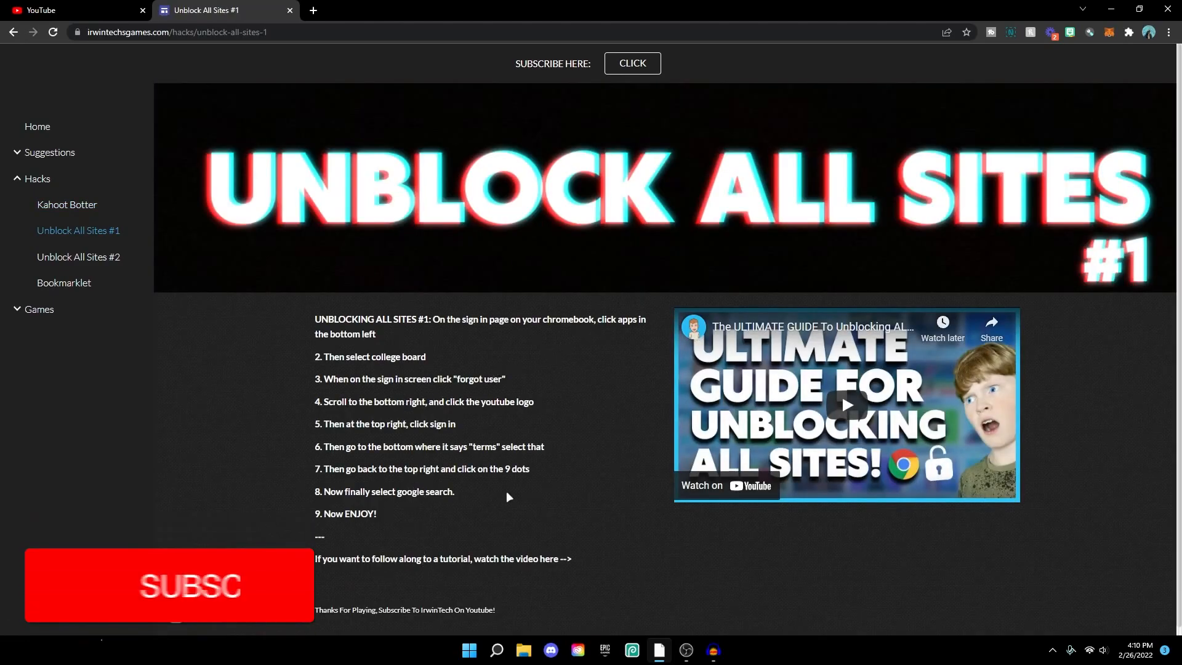
{"action": "left_click", "coordinate": [170, 586]}
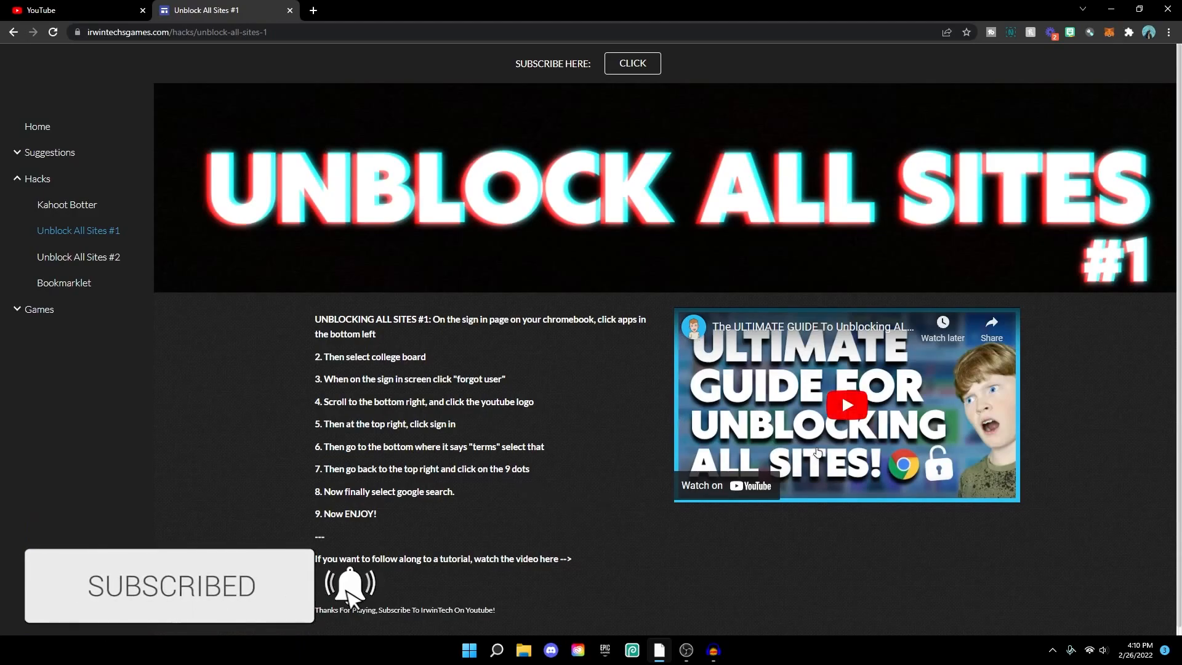
{"action": "left_click", "coordinate": [78, 257]}
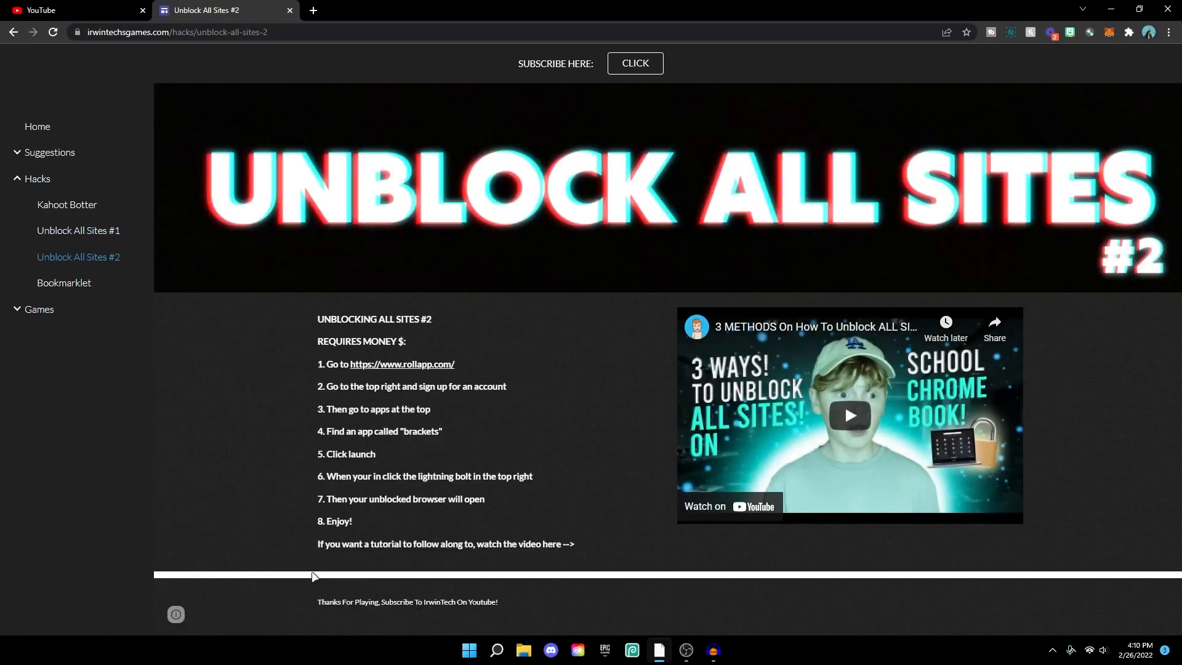
{"action": "mouse_move", "coordinate": [789, 416]}
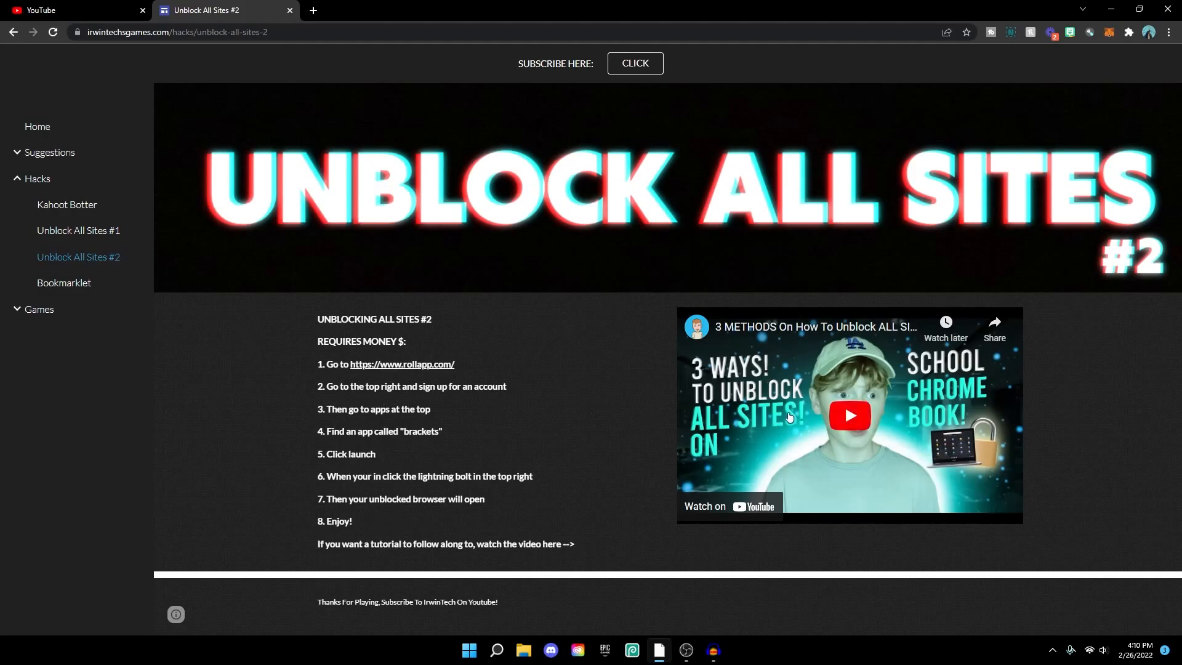
{"action": "mouse_move", "coordinate": [447, 531]}
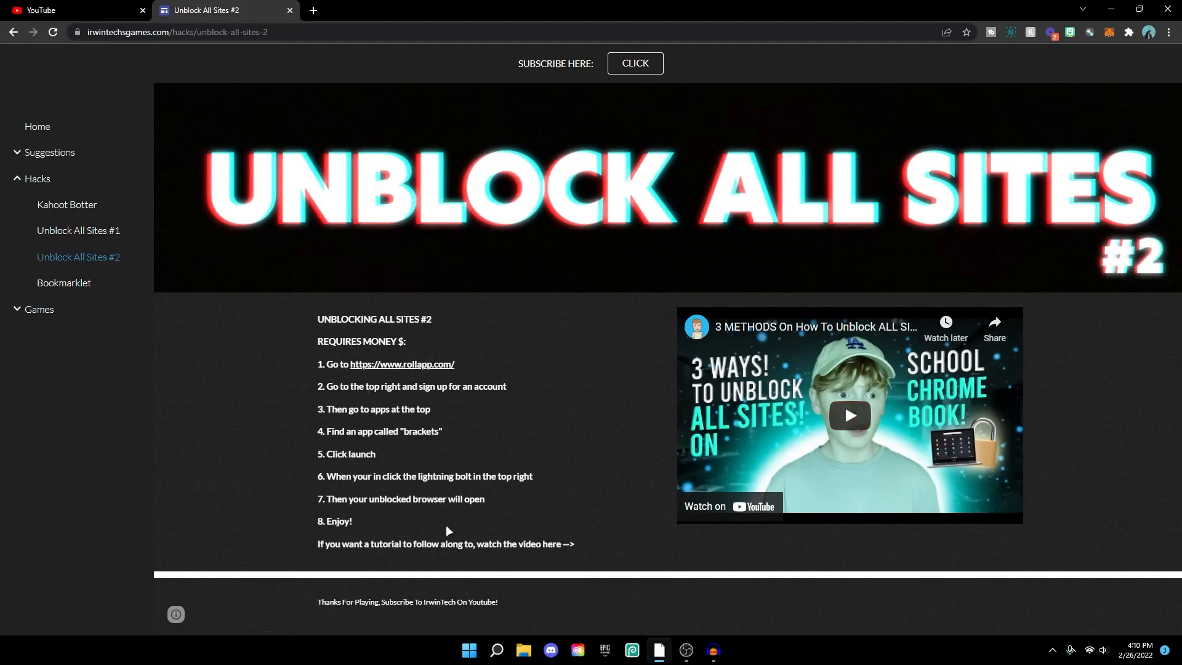
{"action": "mouse_move", "coordinate": [84, 297]}
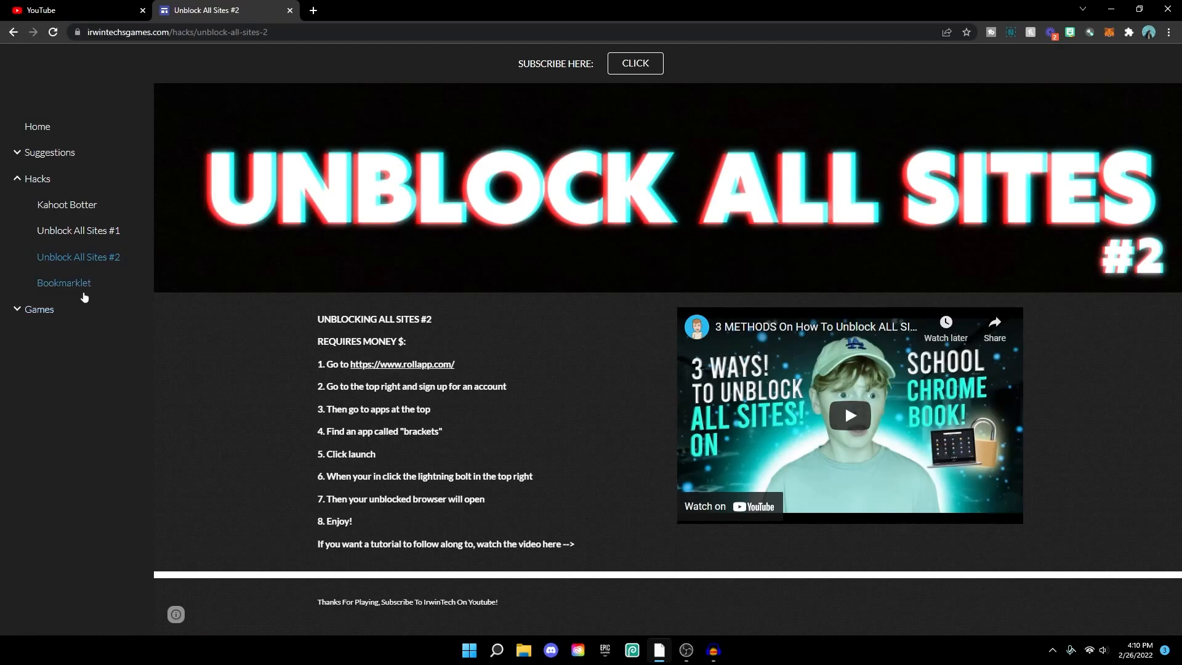
{"action": "left_click", "coordinate": [64, 283]}
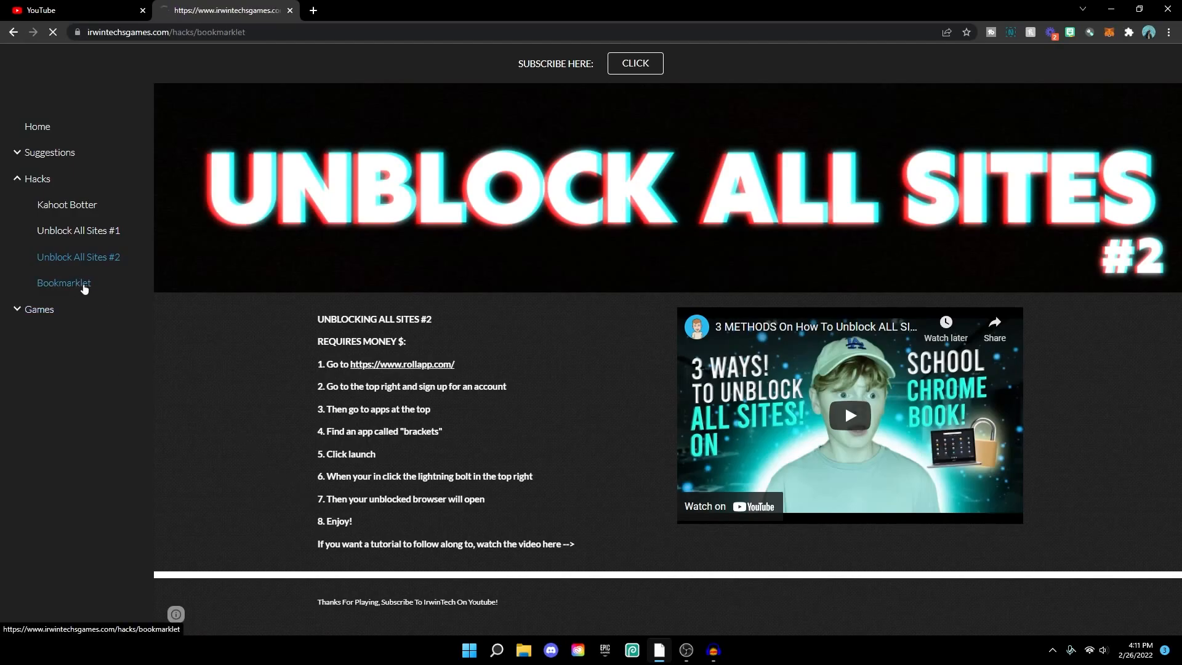
Read through the Bookmarklet page's usage steps and script, then expand the Games list
{"action": "left_click", "coordinate": [64, 283]}
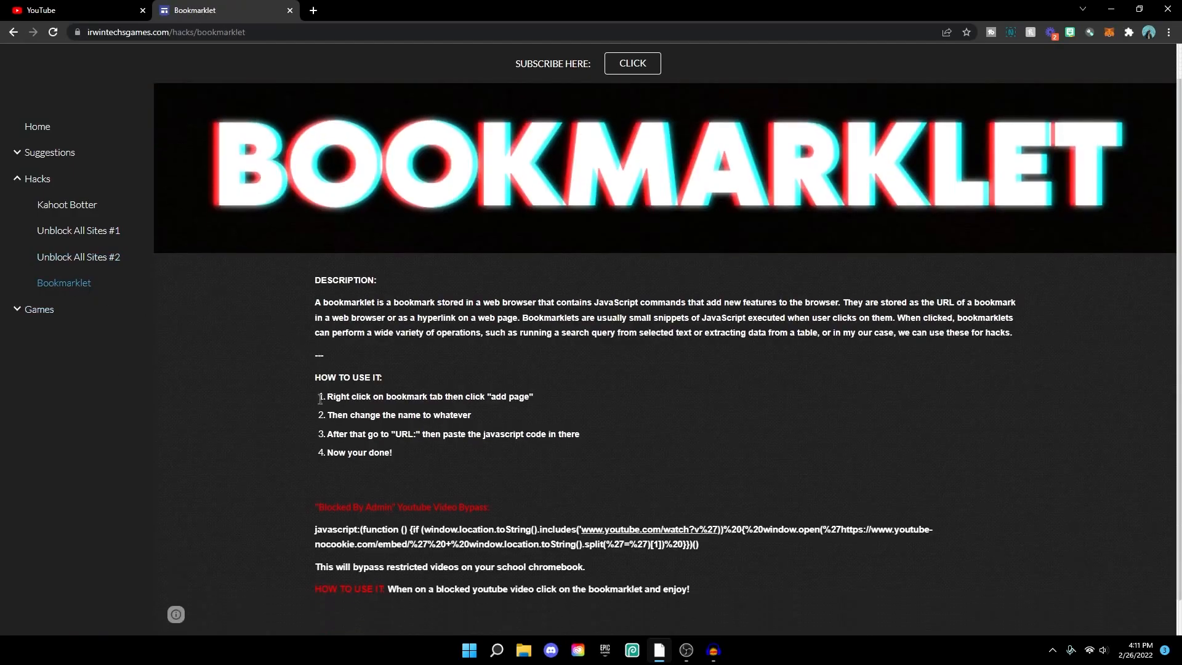
{"action": "scroll", "scroll_direction": "down", "scroll_amount": 3}
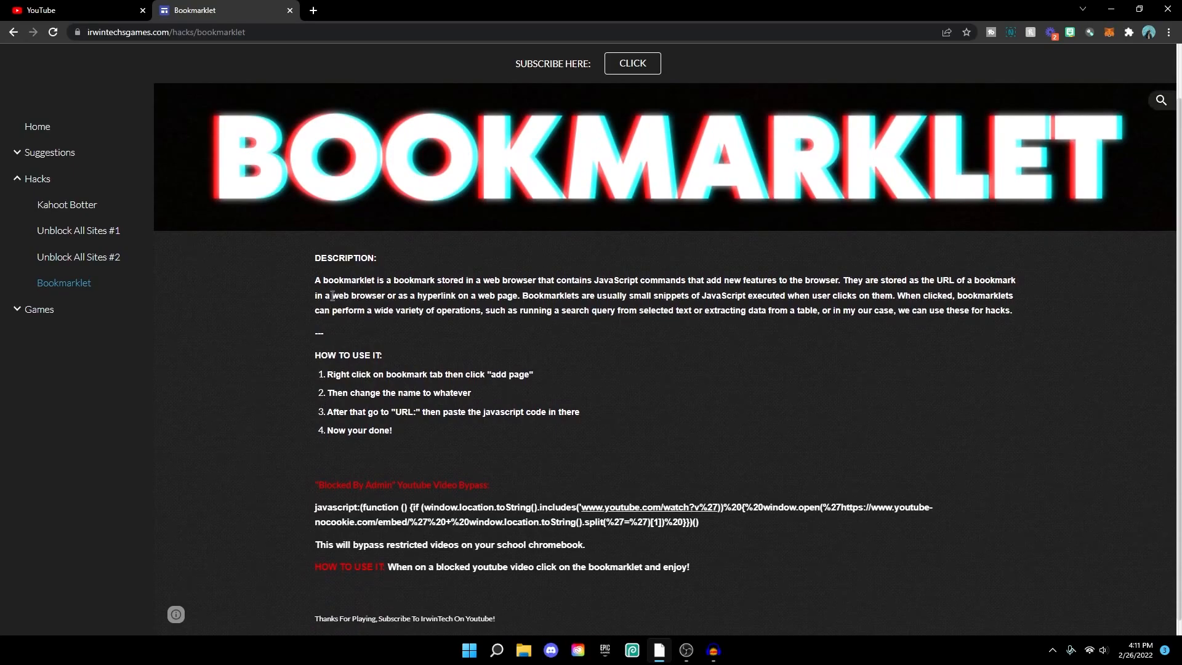
{"action": "mouse_move", "coordinate": [442, 343]}
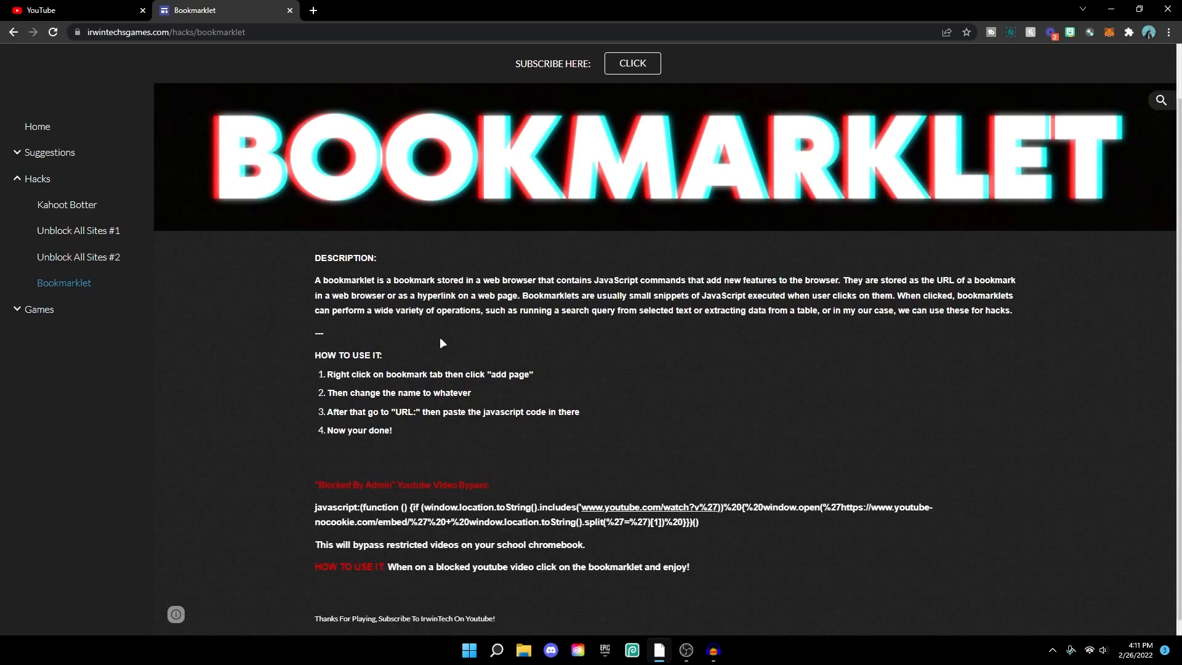
{"action": "scroll", "scroll_direction": "down", "scroll_amount": 3}
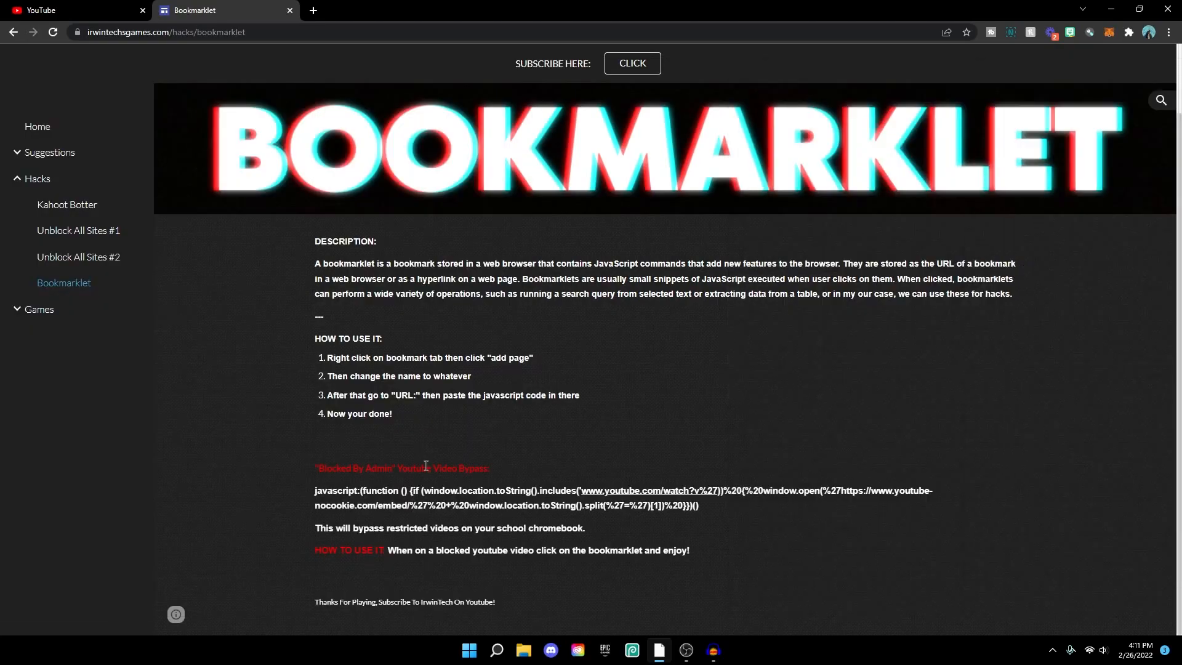
{"action": "mouse_move", "coordinate": [569, 524]}
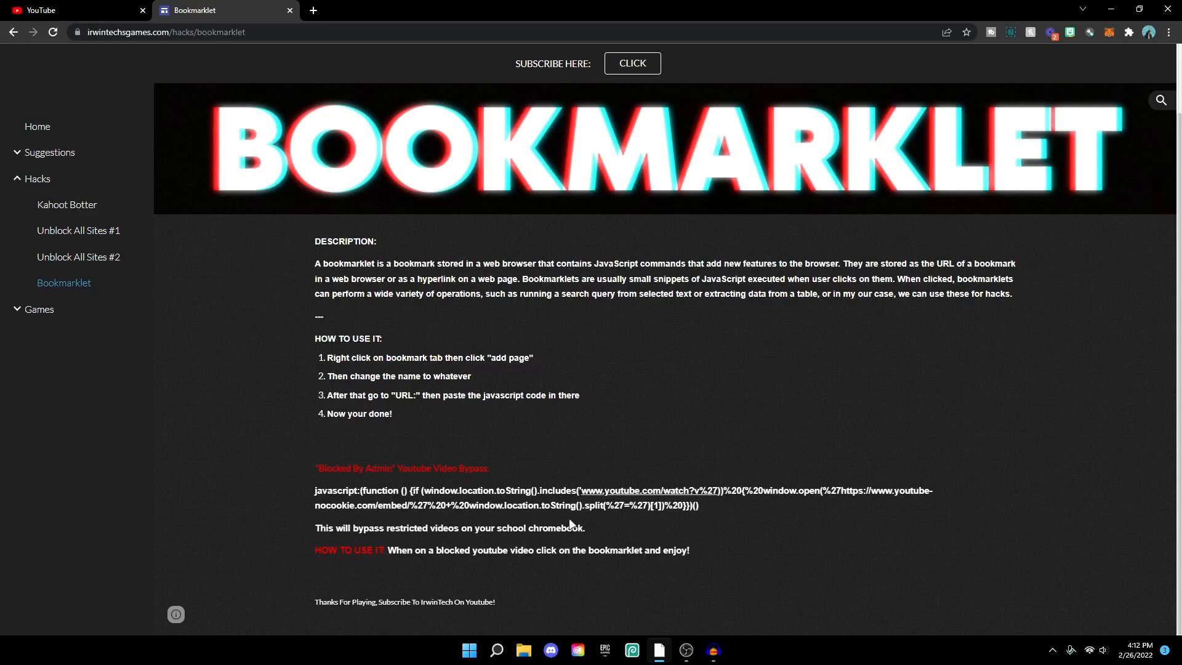
{"action": "left_click", "coordinate": [38, 309]}
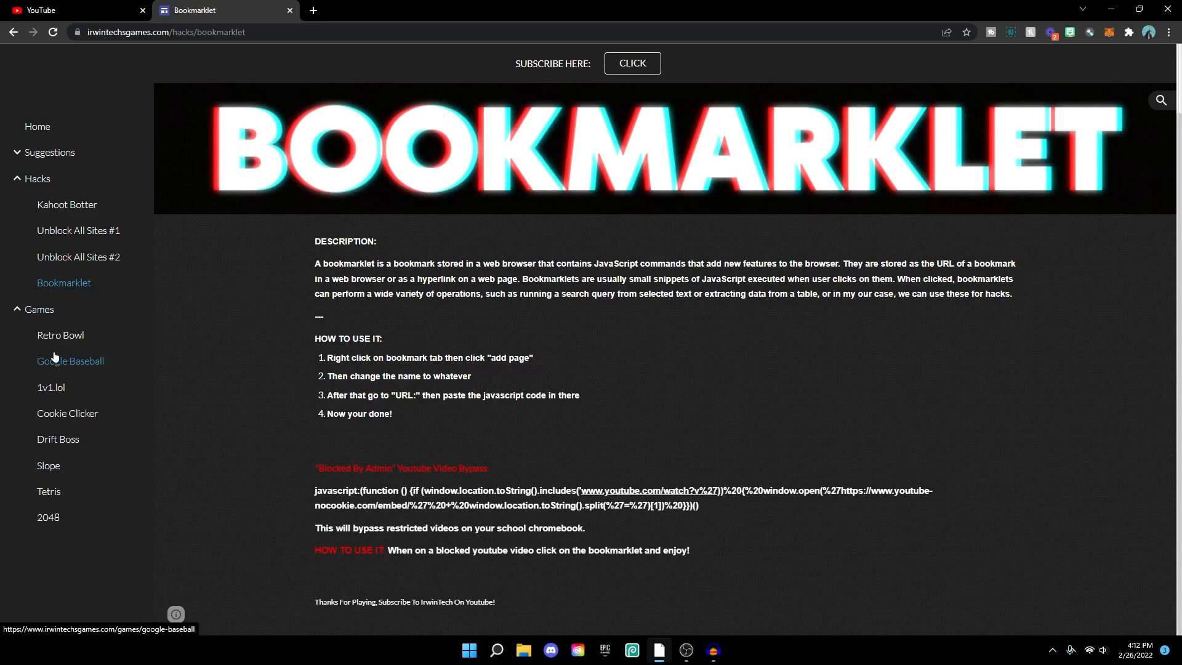
{"action": "mouse_move", "coordinate": [48, 518]}
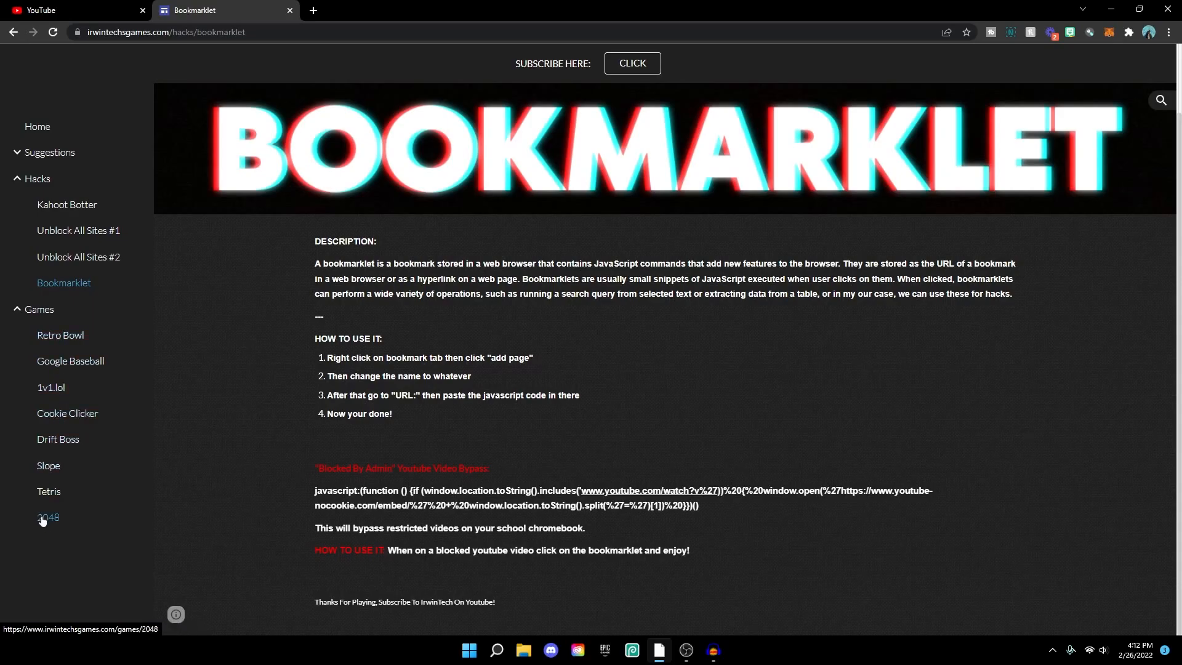
Open Retro Bowl from the sidebar Games list
{"action": "left_click", "coordinate": [60, 335]}
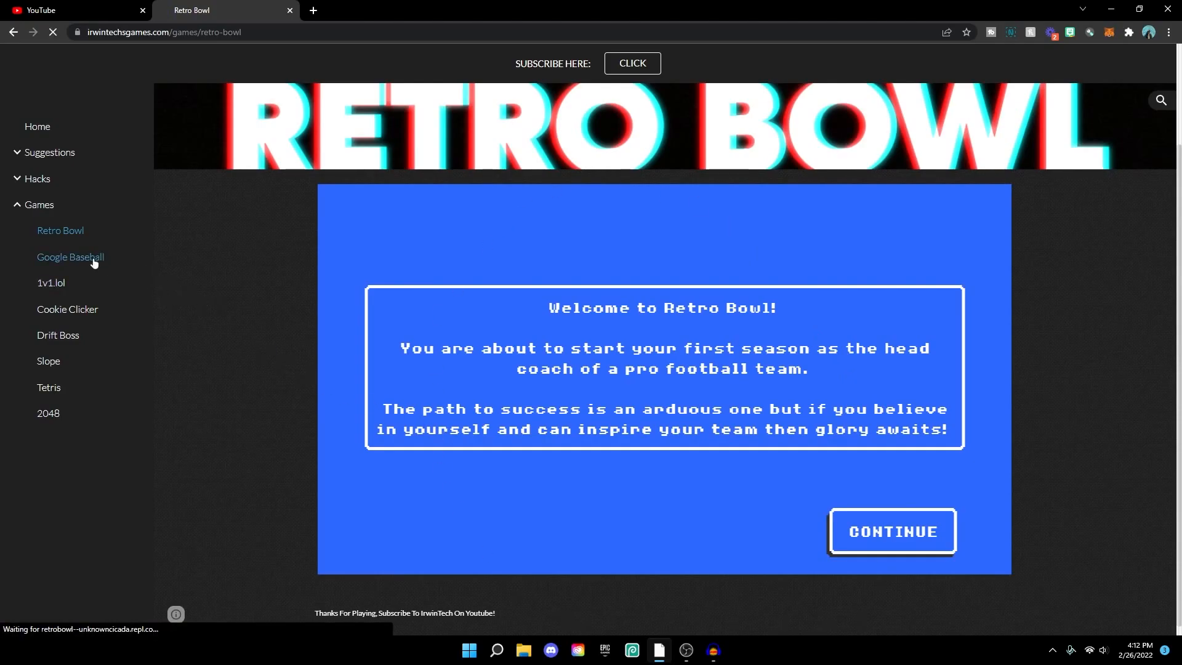
Visit Google Baseball, then load the 1v1.lol game page
{"action": "left_click", "coordinate": [70, 256]}
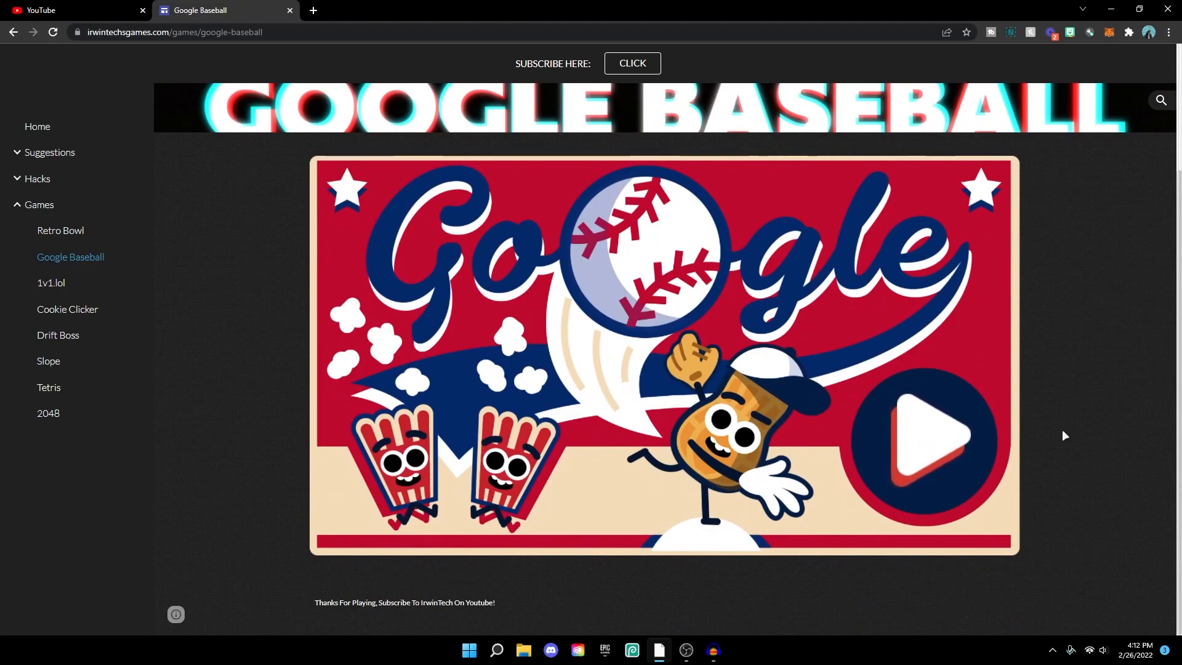
{"action": "mouse_move", "coordinate": [51, 283]}
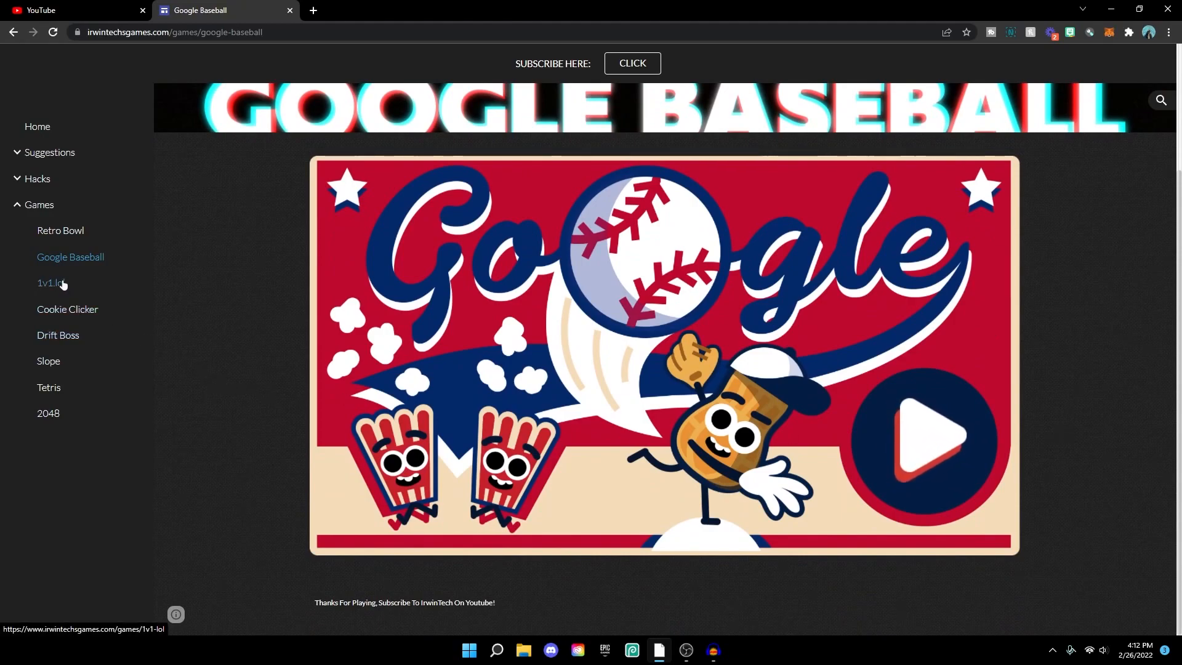
{"action": "left_click", "coordinate": [51, 283]}
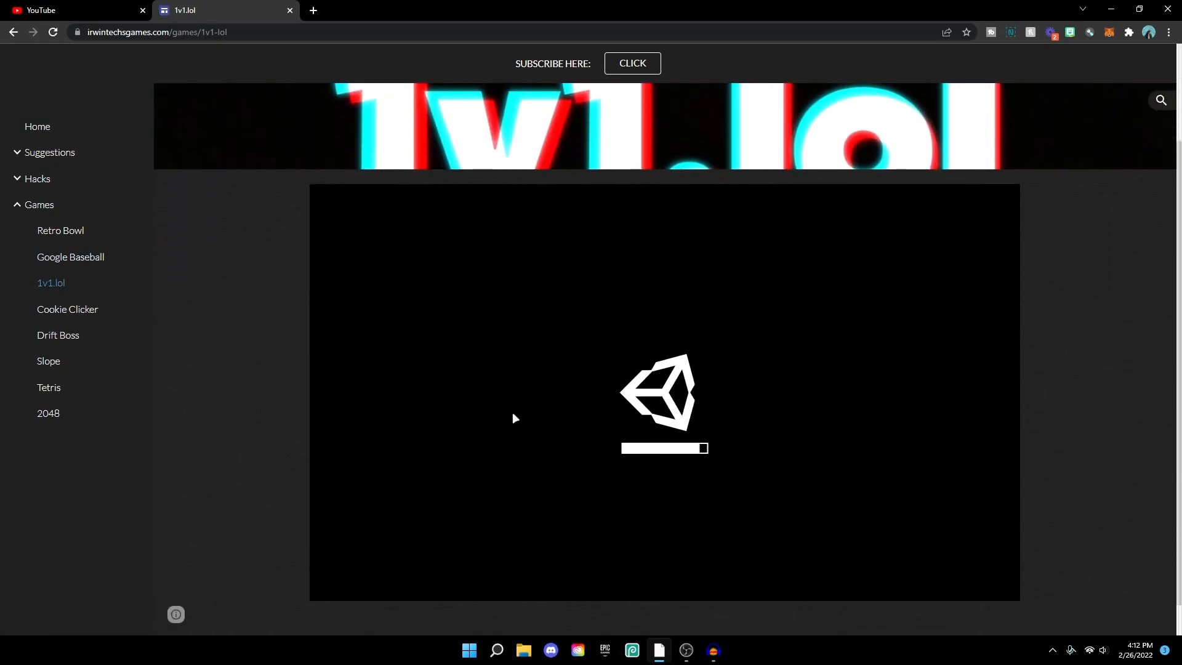
{"action": "mouse_move", "coordinate": [603, 414]}
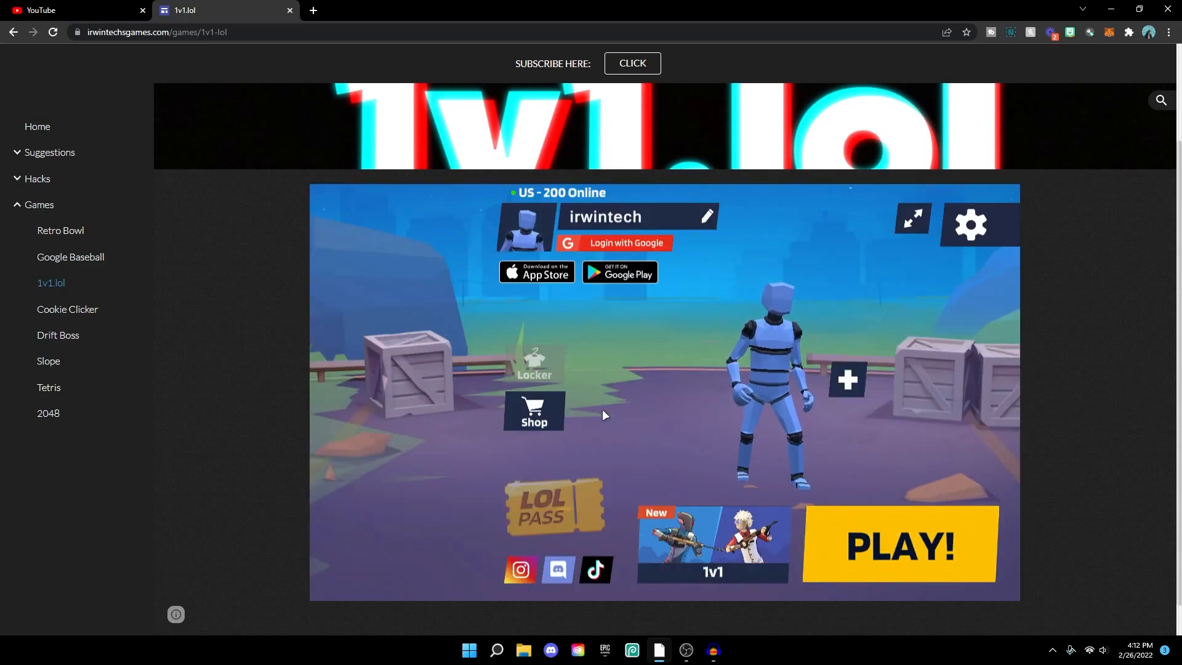
Step through Cookie Clicker, Drift Boss and Tetris, ending on 2048
{"action": "left_click", "coordinate": [67, 309]}
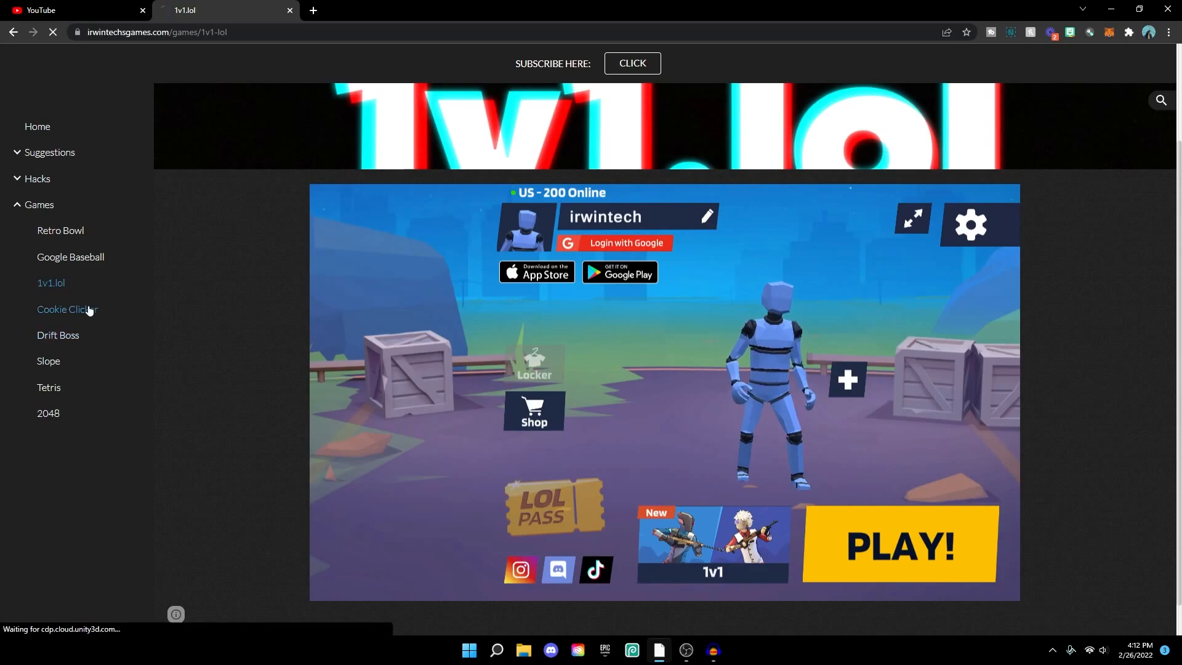
{"action": "left_click", "coordinate": [58, 335]}
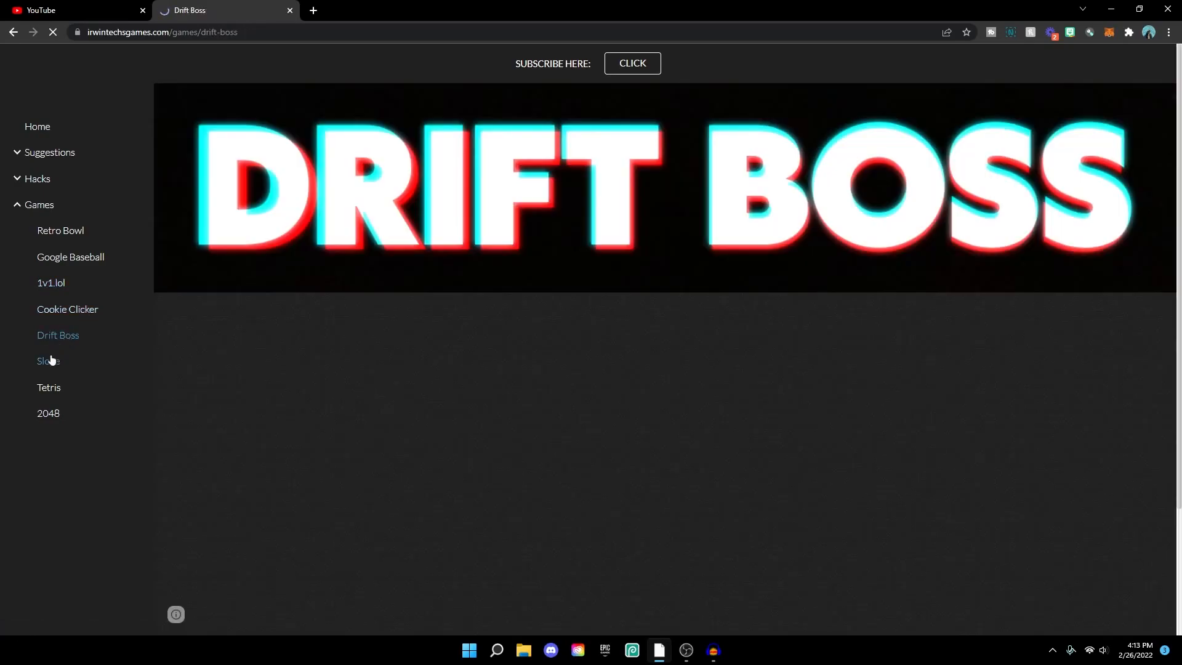
{"action": "left_click", "coordinate": [48, 387]}
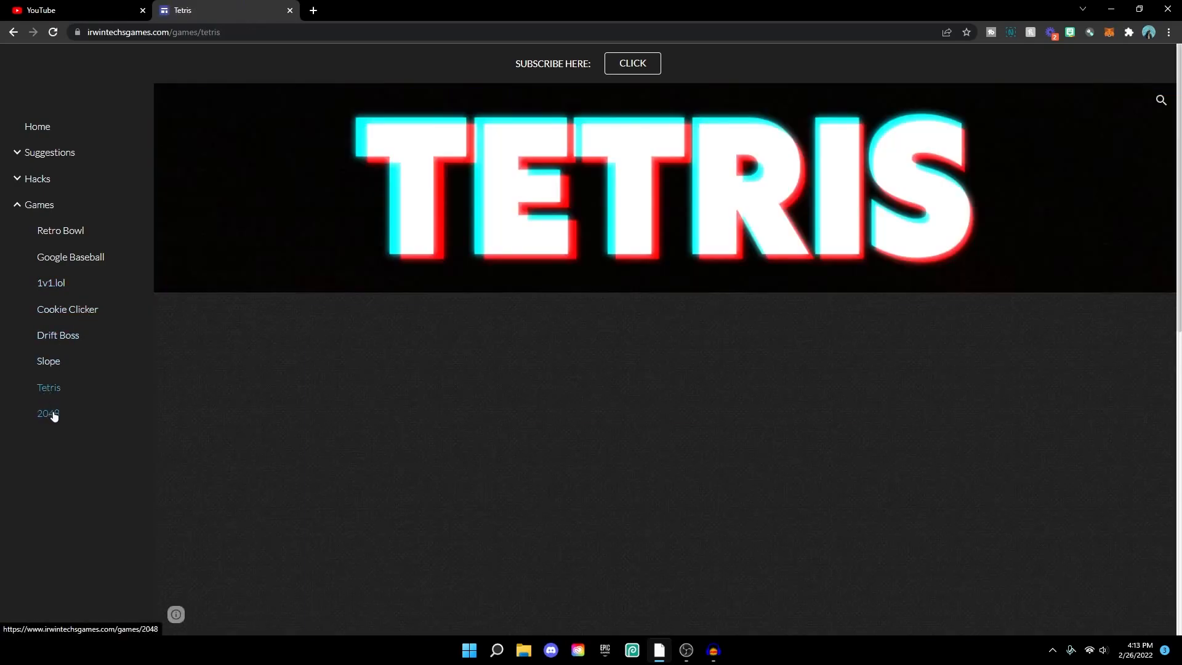
{"action": "left_click", "coordinate": [48, 413]}
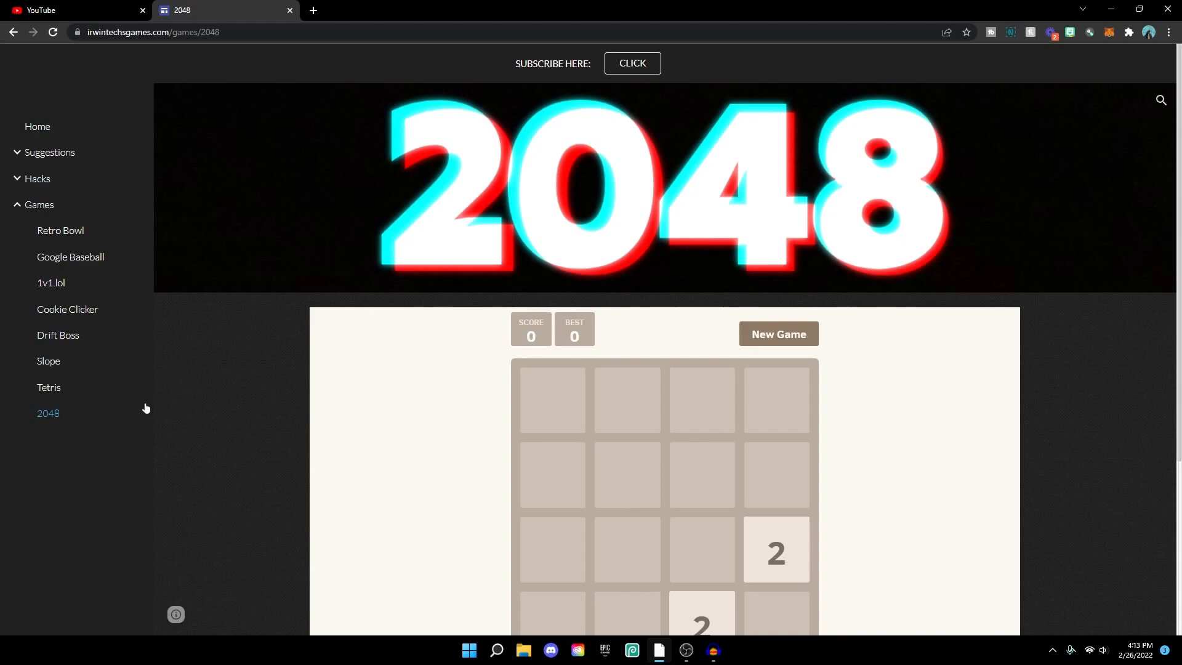
Go back to Home and scroll briefly to the Latest Hacks videos and up again
{"action": "left_click", "coordinate": [37, 126]}
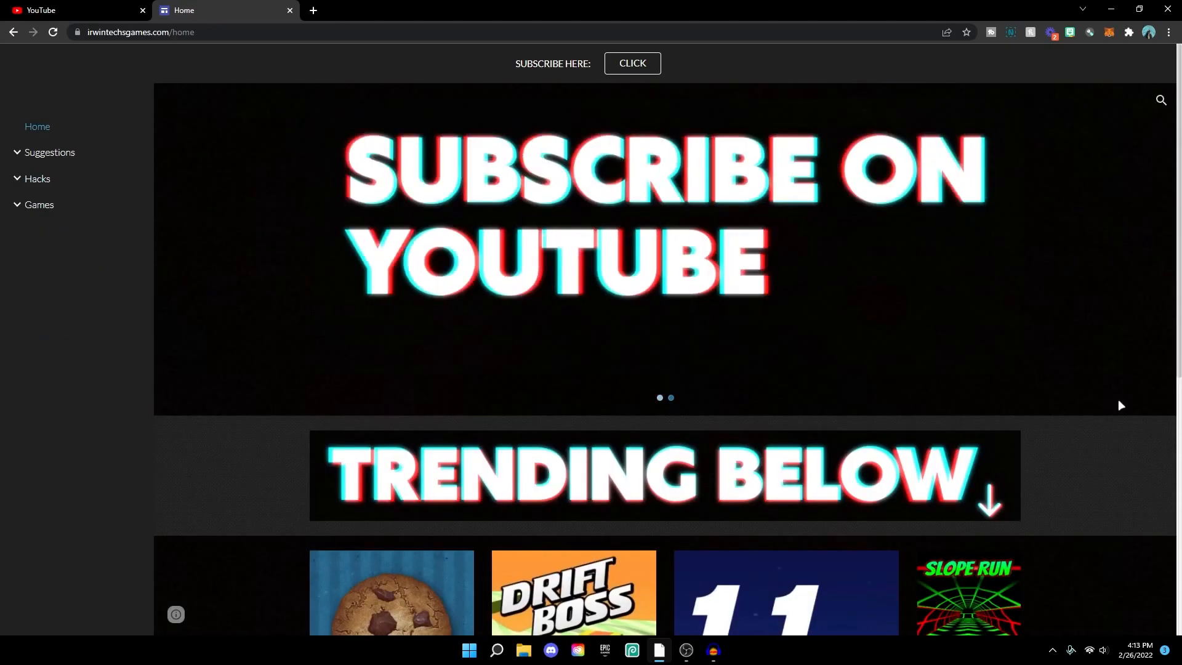
{"action": "scroll", "scroll_direction": "down", "scroll_amount": 3}
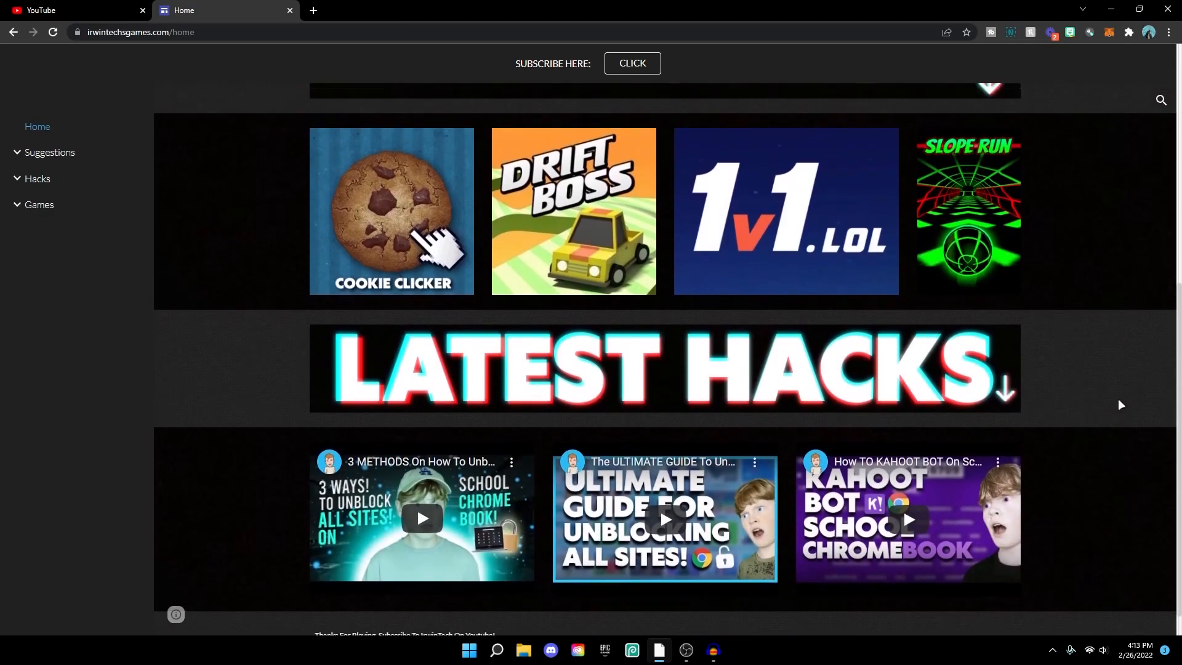
{"action": "scroll", "scroll_direction": "up", "scroll_amount": 3}
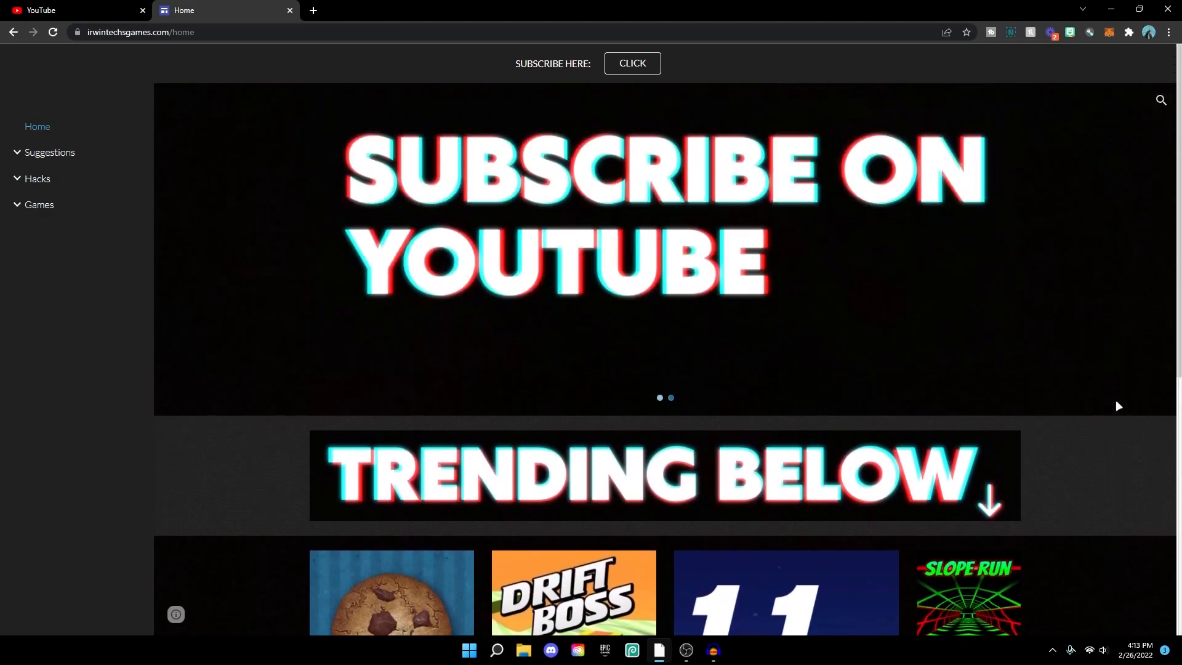